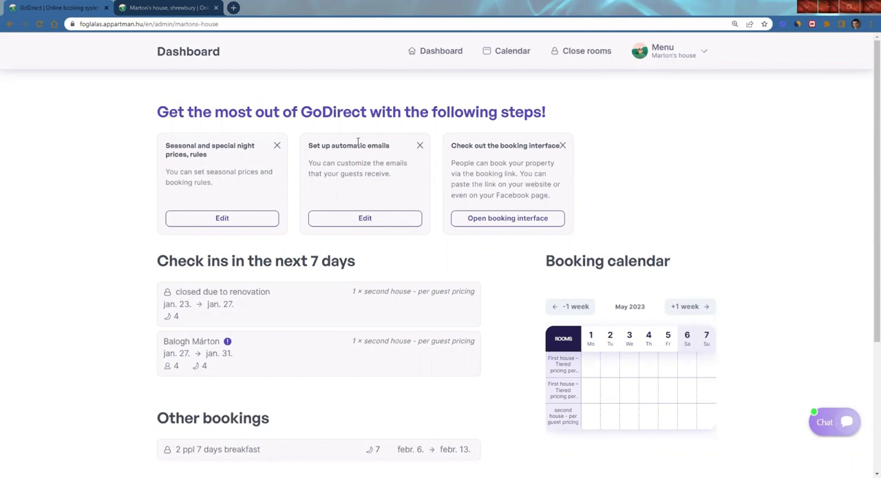
mouse_move(159, 392)
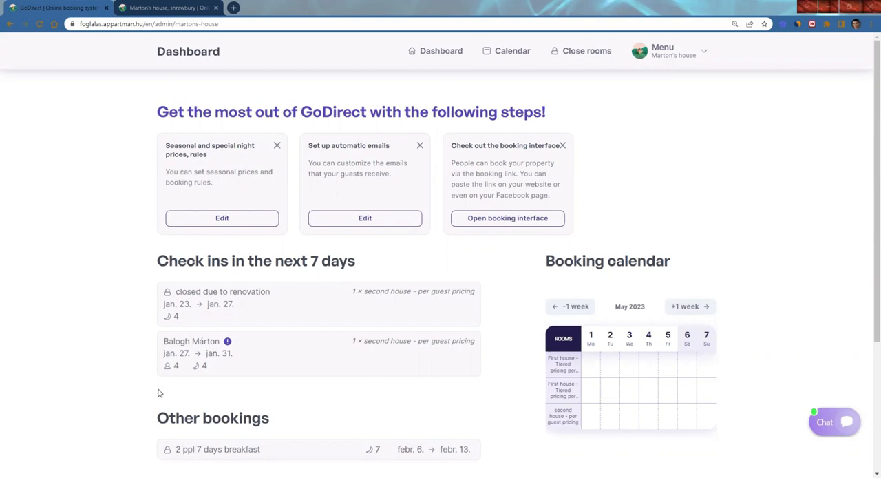
mouse_move(174, 389)
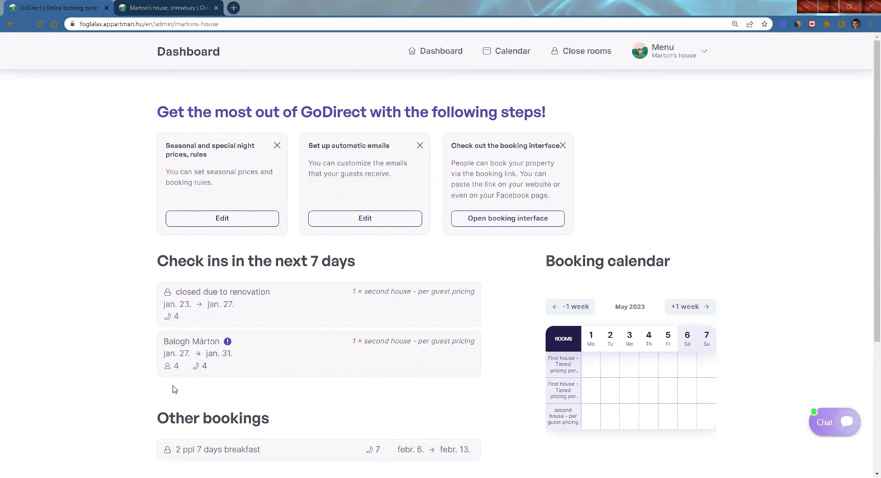
Step: Show the calendar in monthly view for 'second house - per guest pricing', one week back
scroll("down", 3)
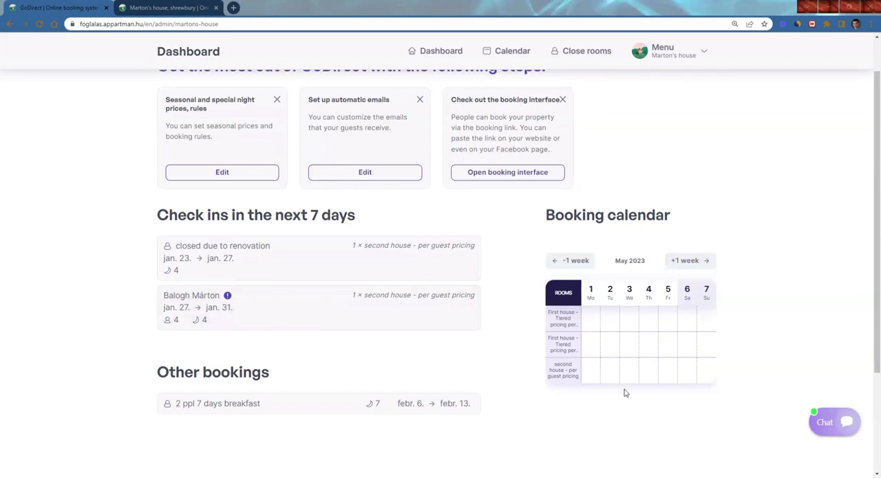
mouse_move(543, 333)
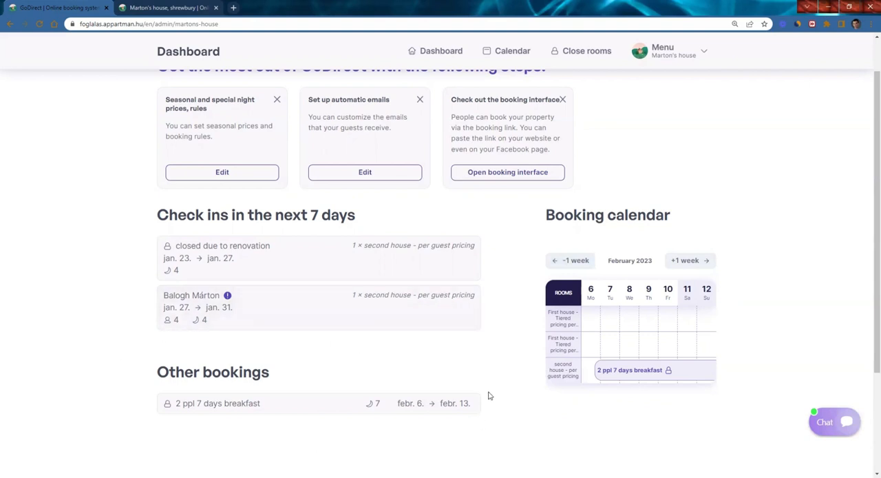
mouse_move(525, 389)
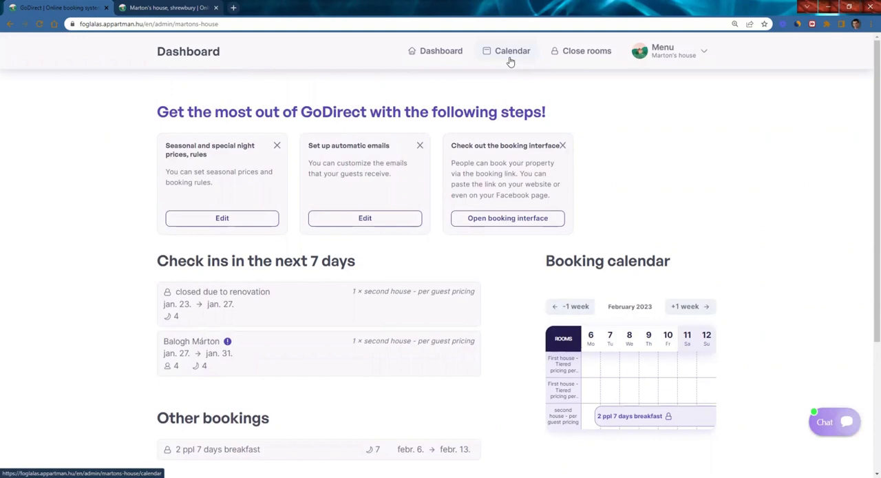
left_click(513, 50)
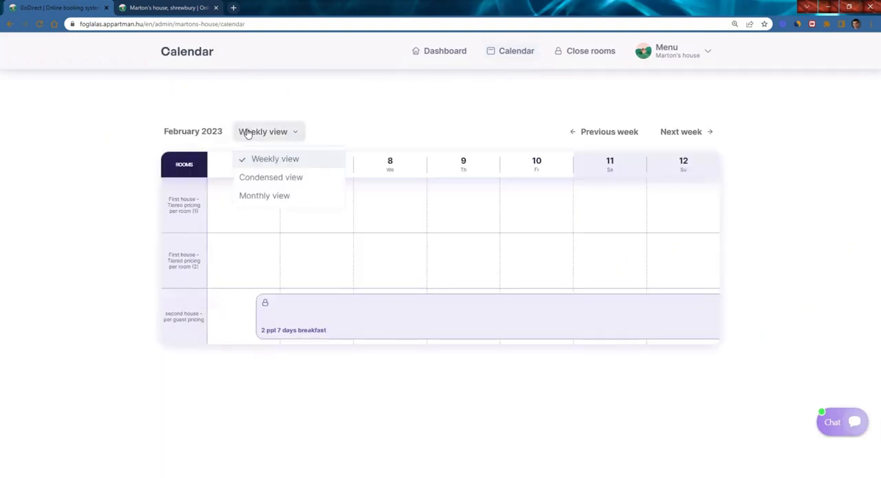
mouse_move(251, 132)
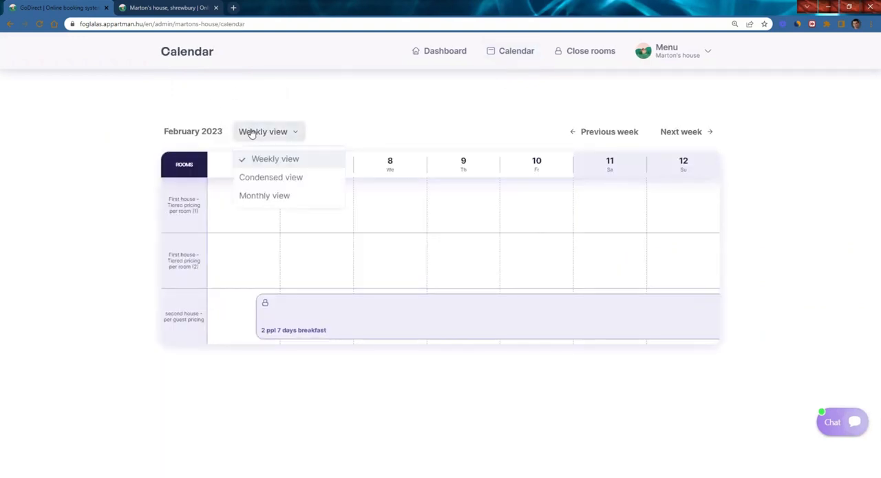
mouse_move(271, 177)
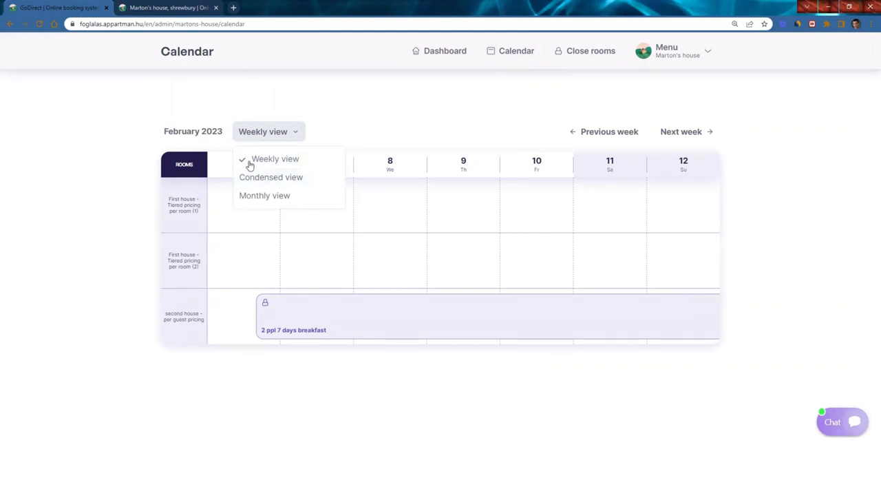
mouse_move(223, 337)
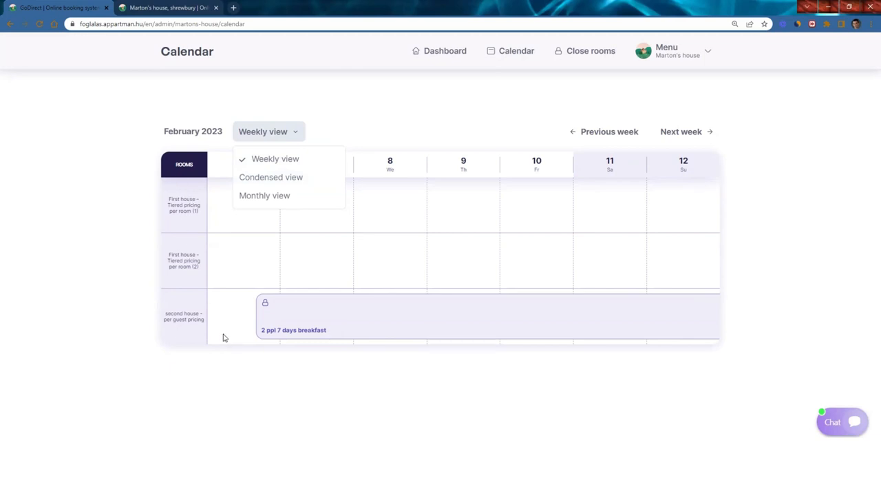
left_click(608, 131)
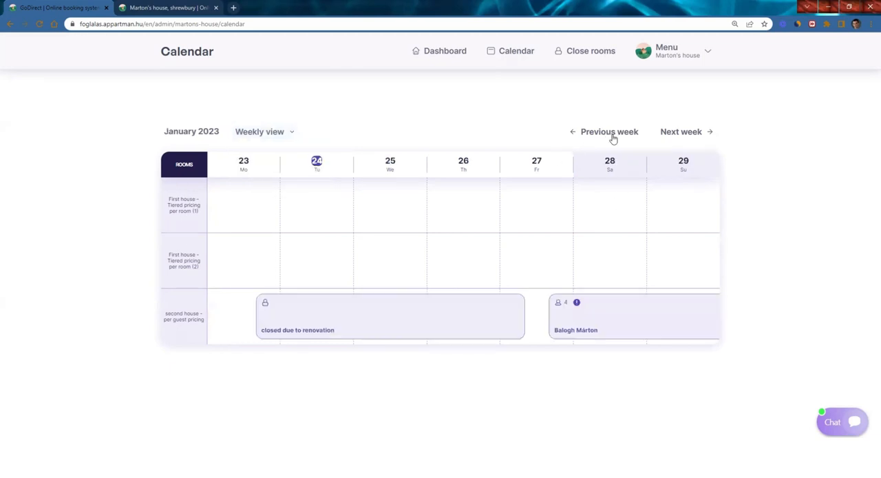
left_click(264, 131)
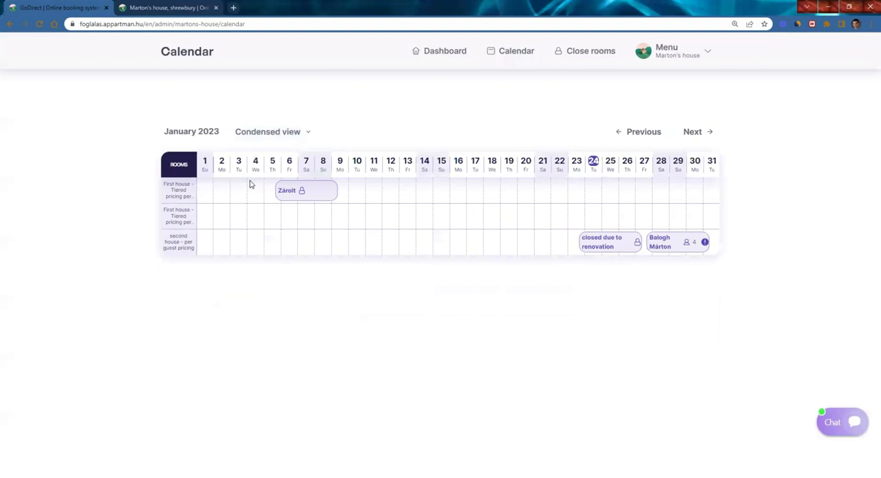
mouse_move(178, 279)
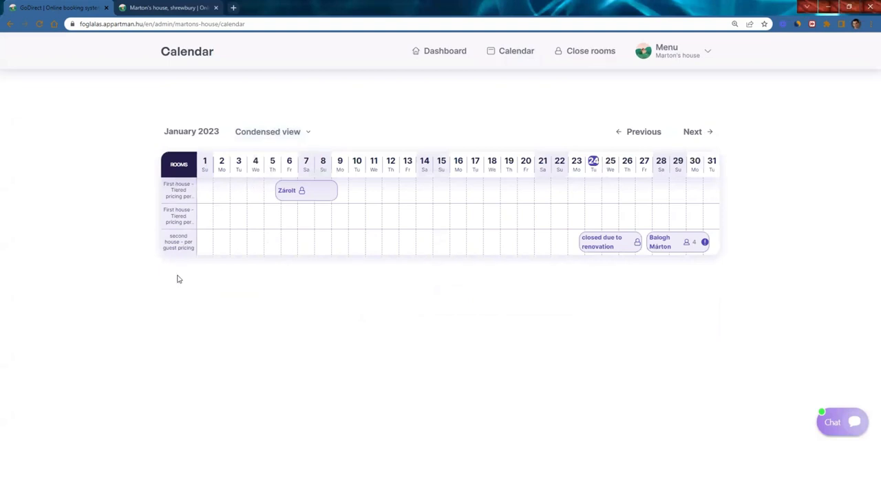
mouse_move(663, 131)
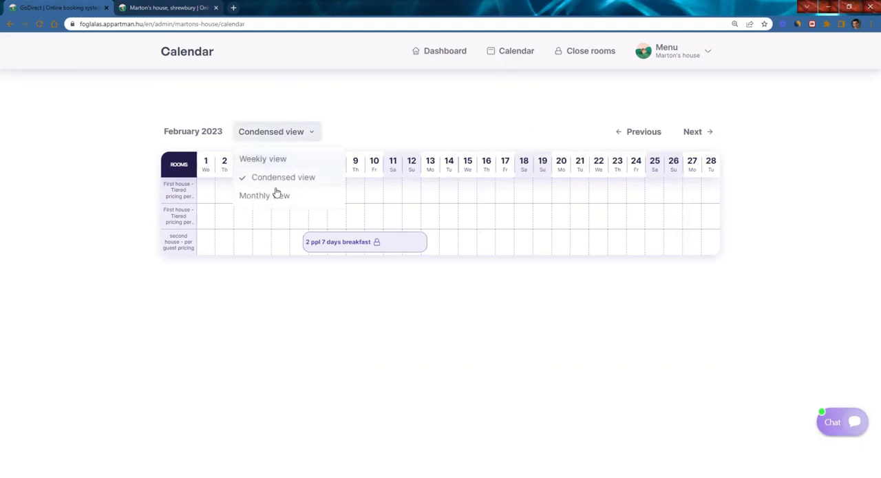
left_click(264, 195)
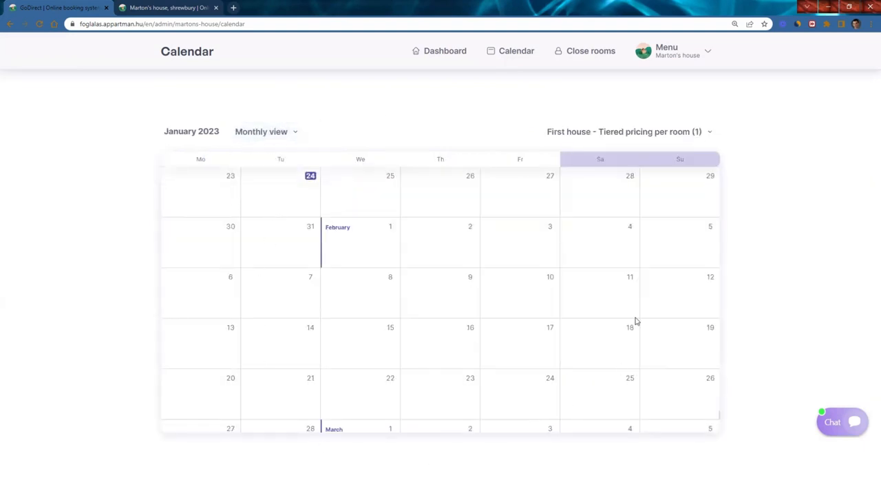
mouse_move(478, 241)
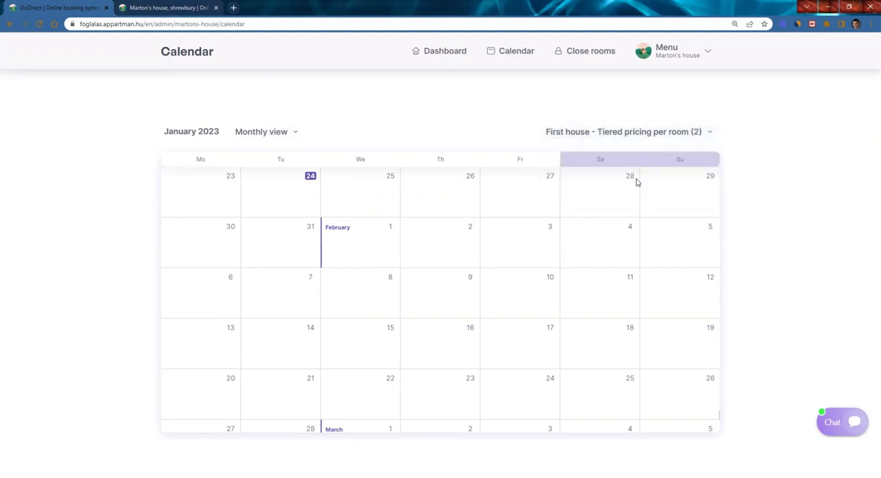
left_click(627, 131)
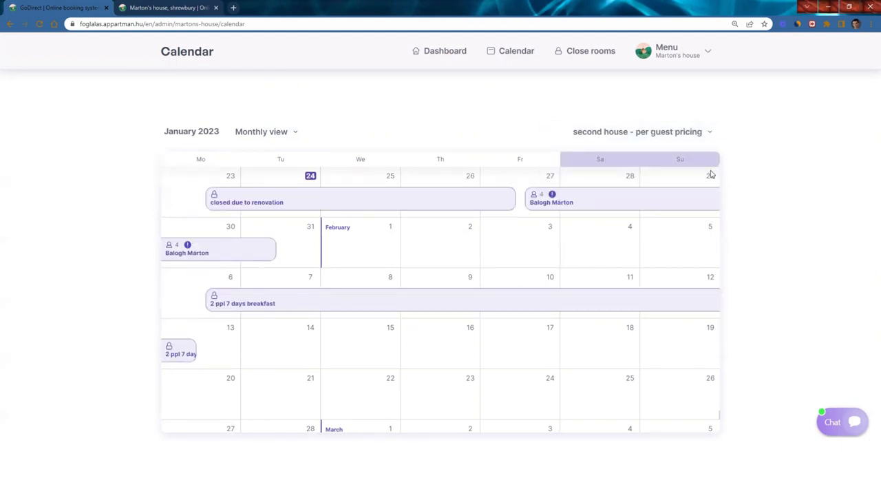
Step: Close the second house for February 20–22, 2023, described as 'renovation'
left_click(590, 50)
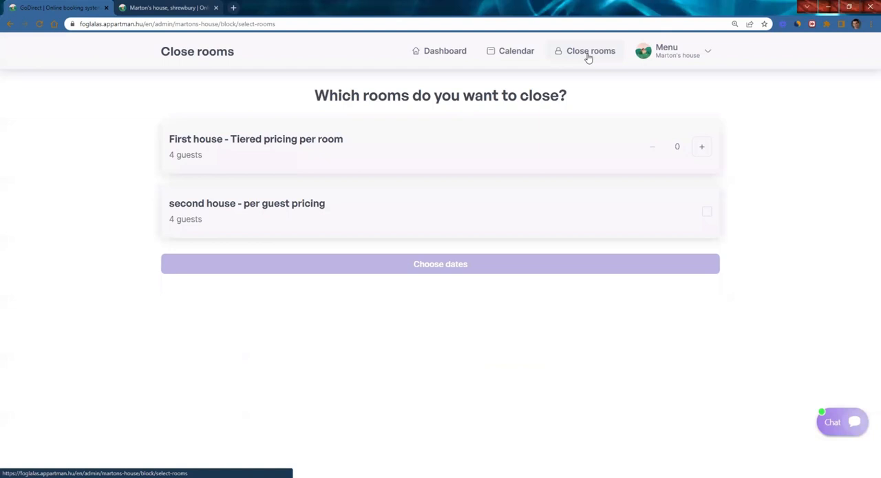
mouse_move(706, 218)
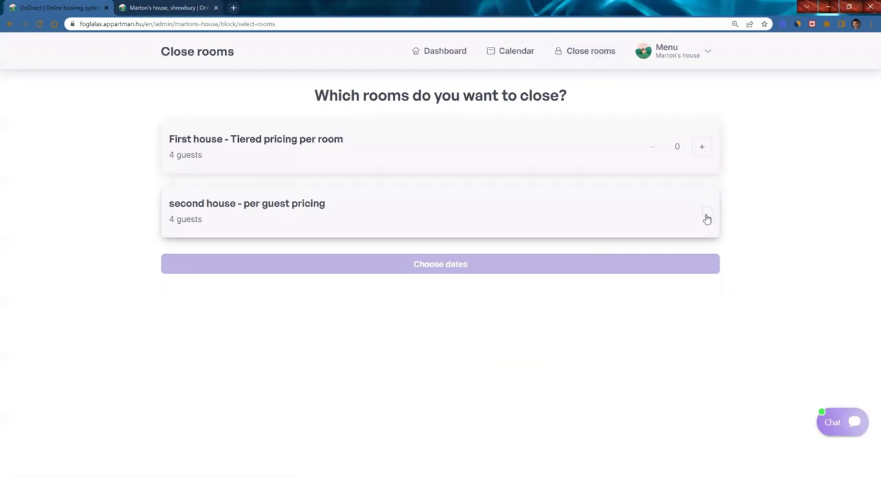
left_click(706, 212)
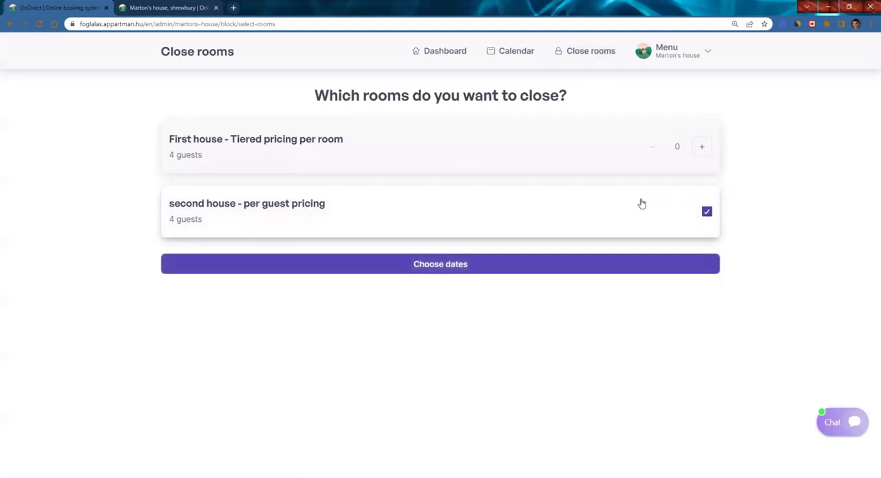
mouse_move(440, 264)
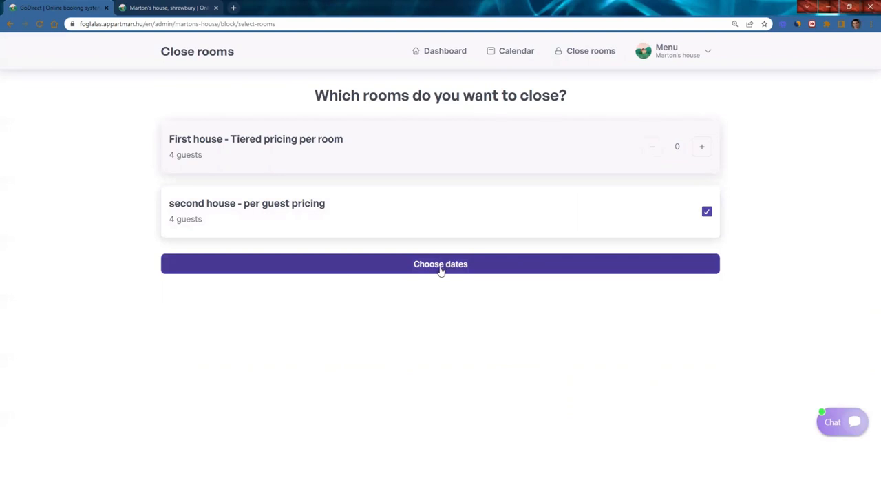
left_click(440, 263)
type("renovati")
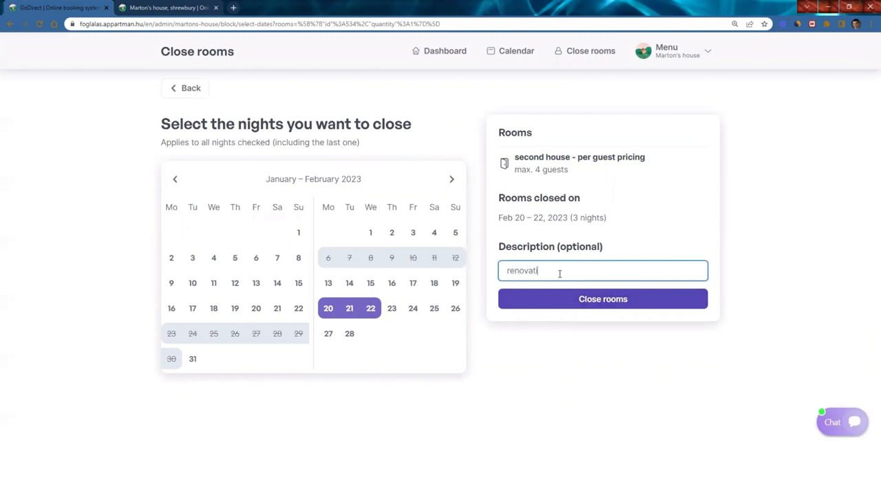
left_click(602, 299)
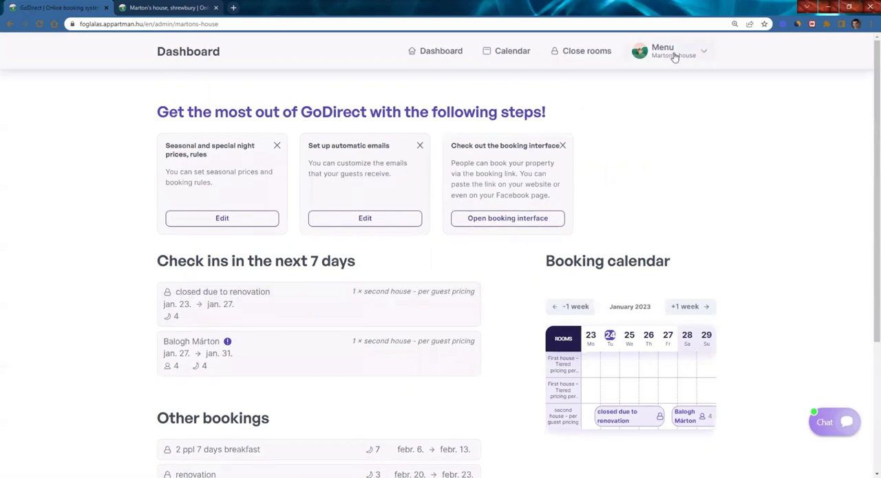
Step: Open Marton's house's public booking page from the property menu
left_click(671, 51)
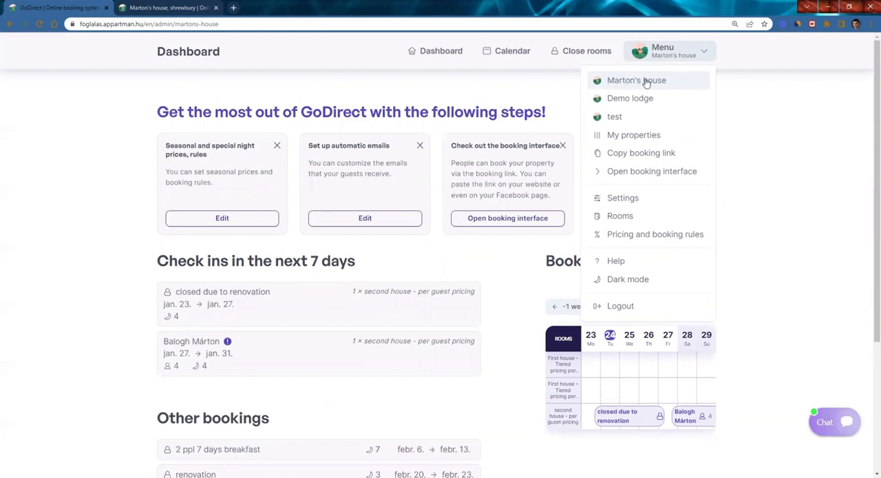
mouse_move(641, 153)
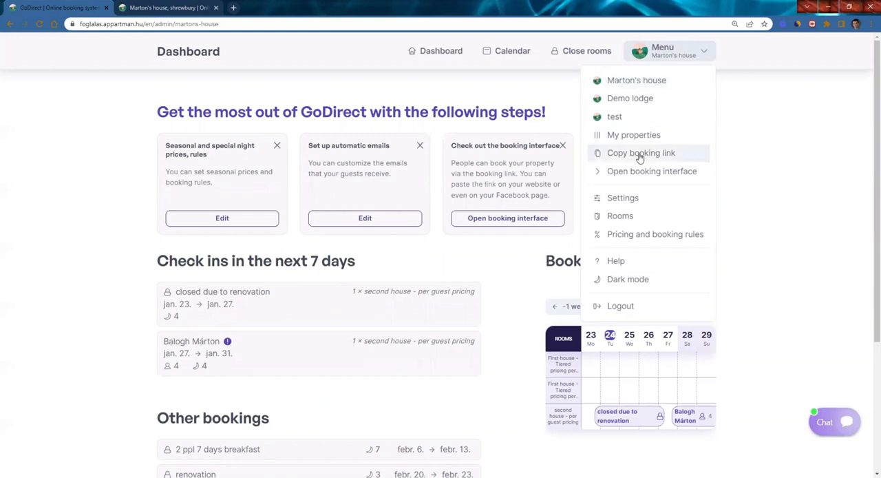
mouse_move(641, 152)
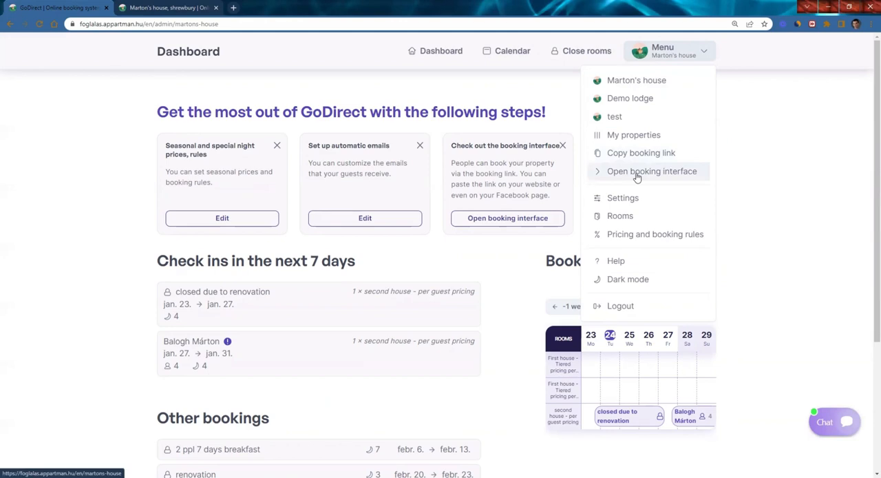
left_click(650, 171)
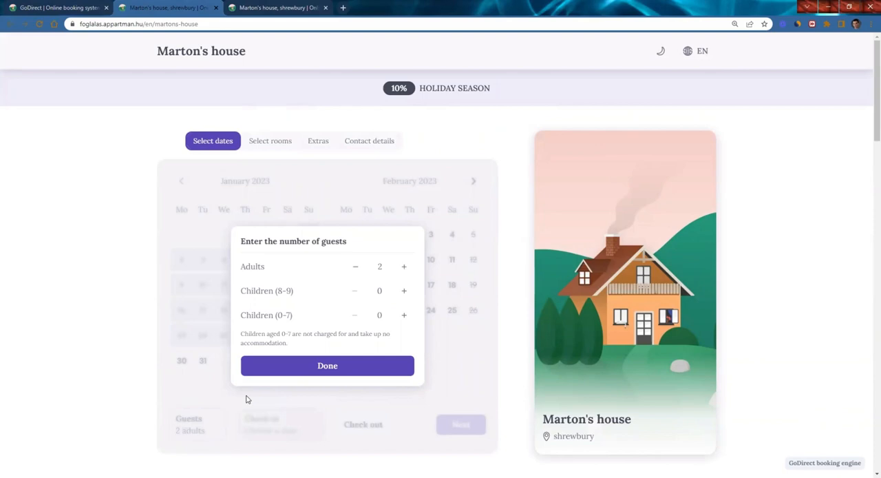
mouse_move(151, 138)
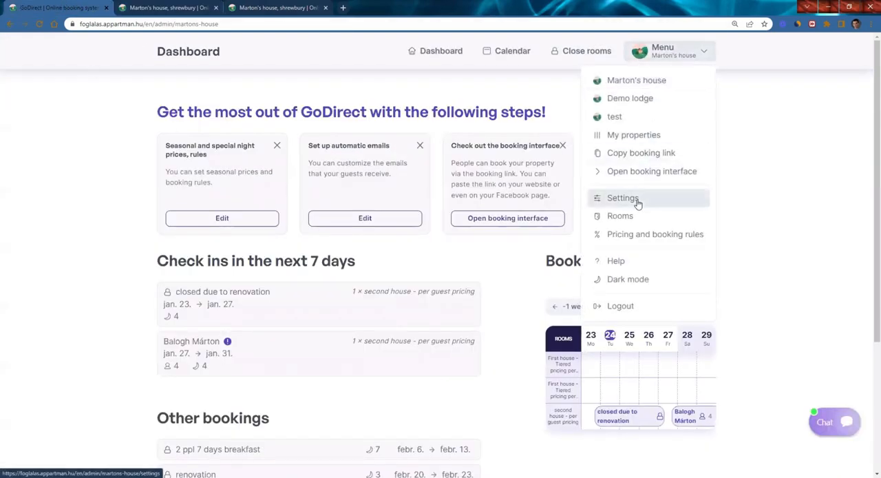
Step: Upload Marton's house.jpg to the booking interface's property photos
left_click(622, 198)
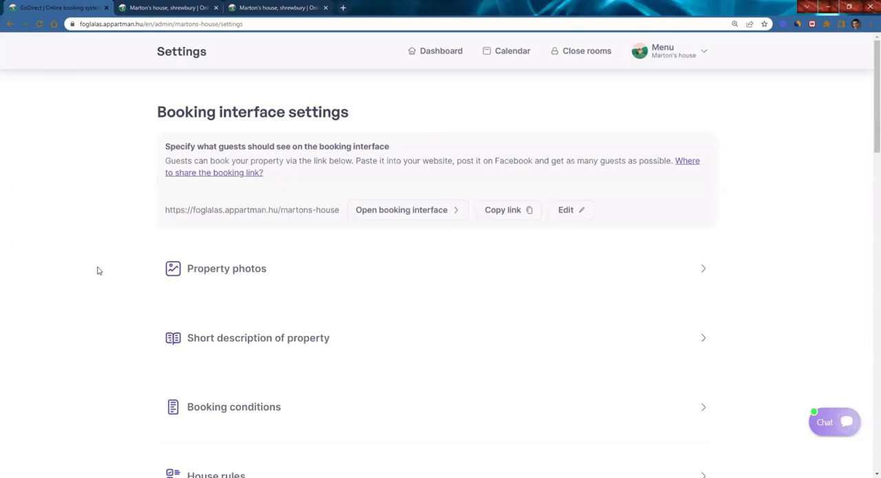
double_click(184, 209)
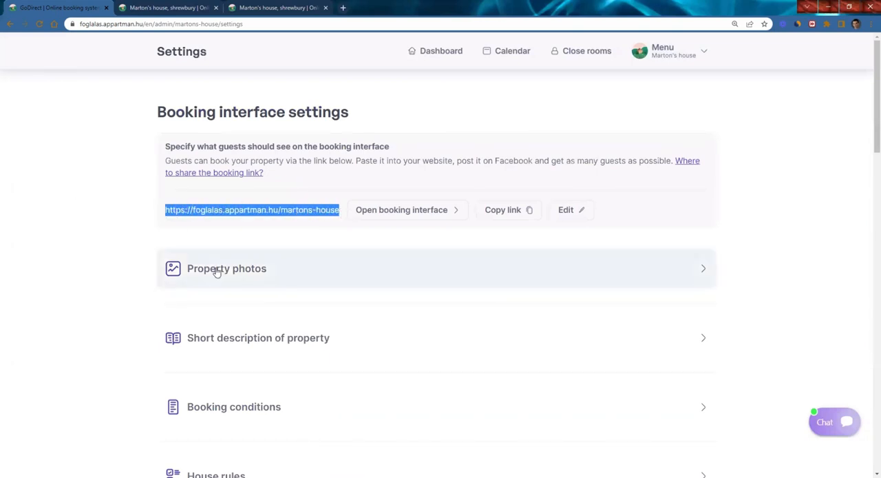
left_click(227, 268)
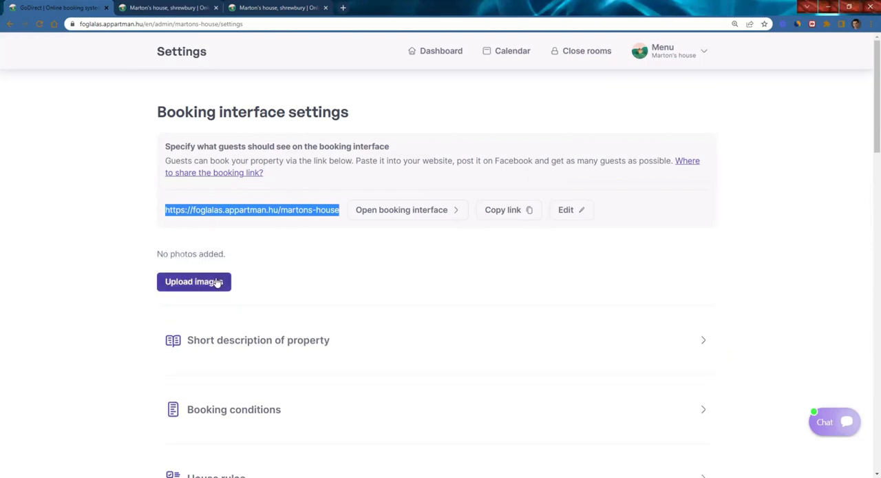
left_click(194, 281)
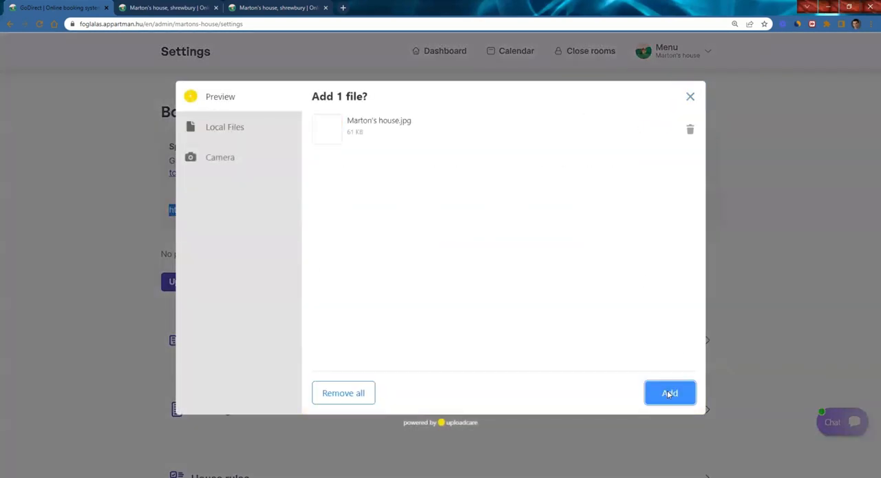
left_click(669, 393)
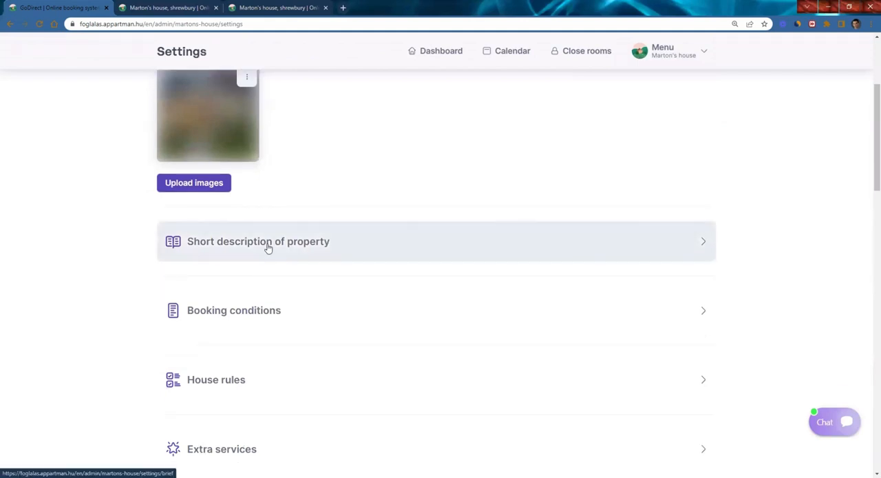
left_click(259, 241)
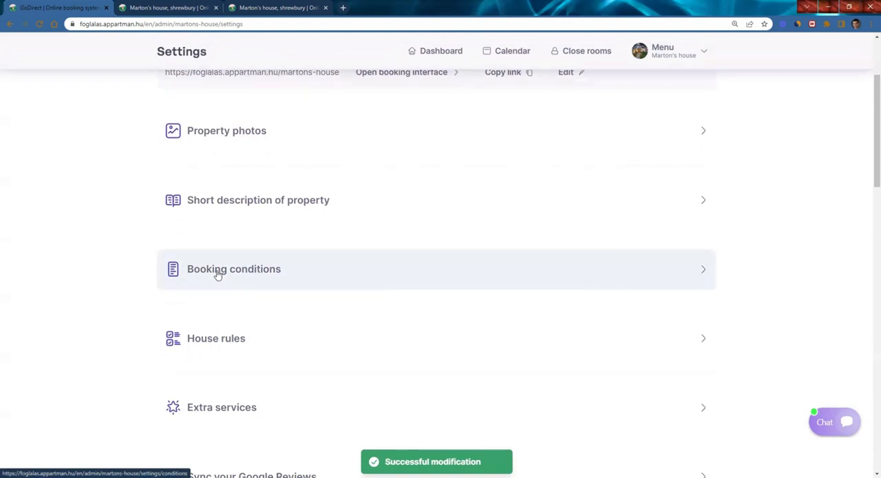
Step: Save booking conditions: 30% deposit, 3% tourist tax, 30-day free cancellation, card or cash
left_click(235, 268)
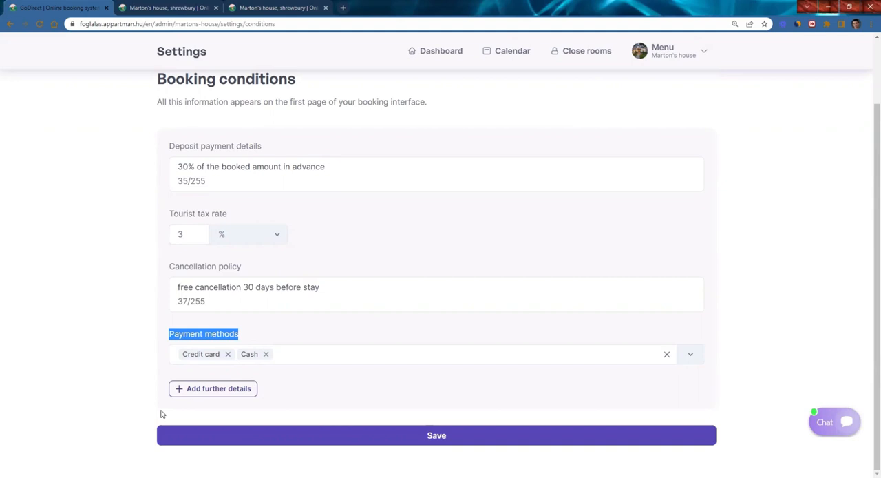
left_click(436, 434)
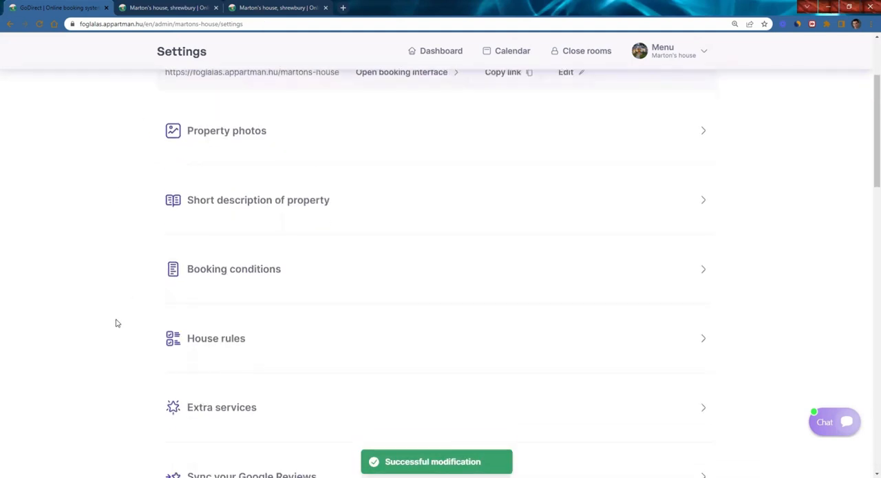
Step: Set the house rules' check-in end time to 17:00 and save
left_click(216, 338)
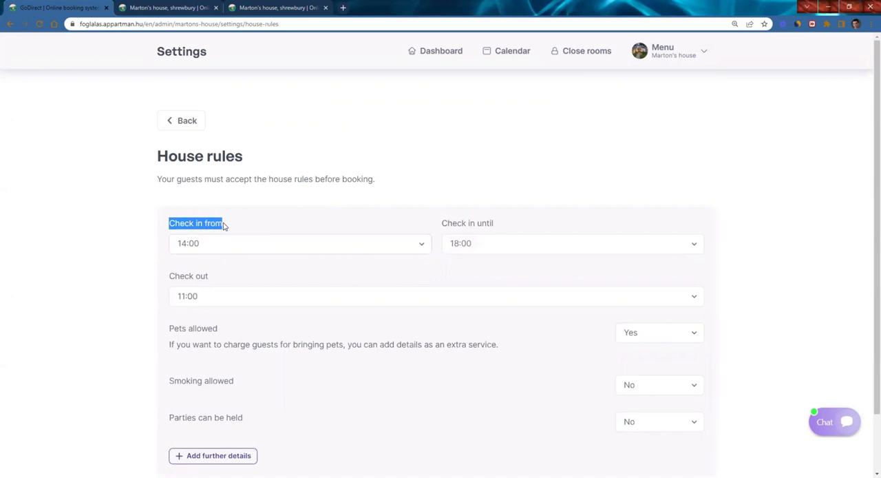
mouse_move(470, 223)
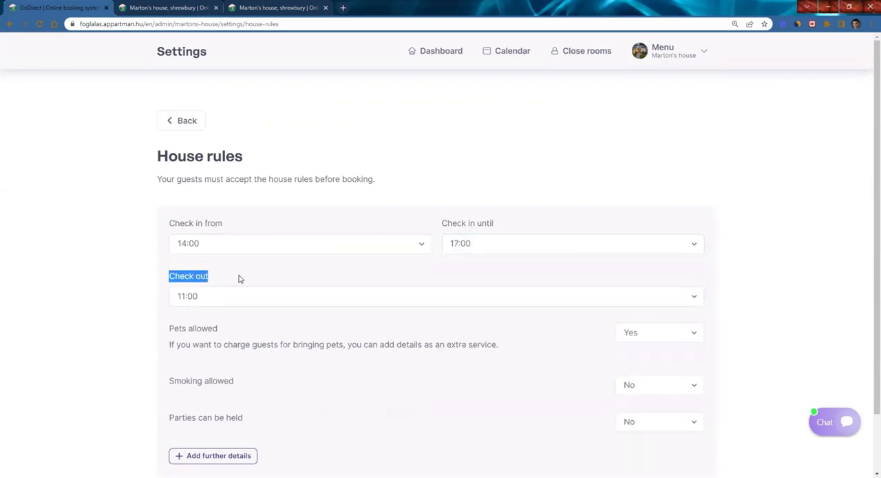
scroll("down", 3)
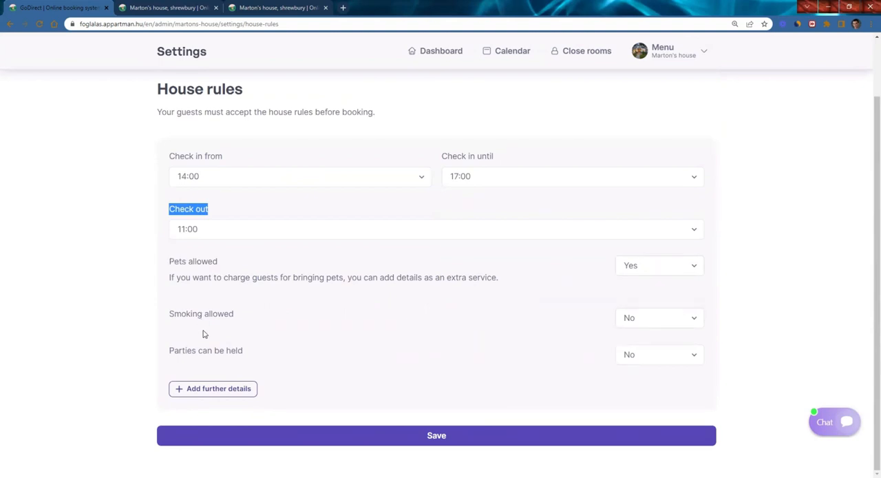
mouse_move(233, 379)
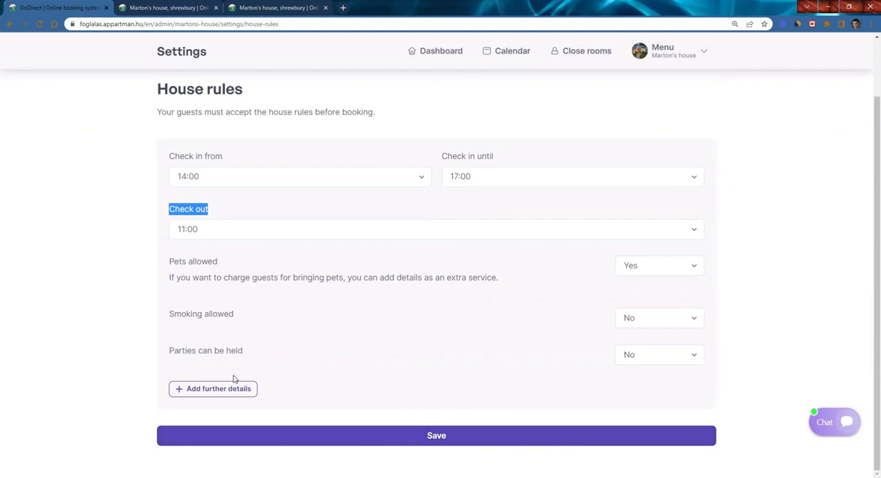
left_click(436, 435)
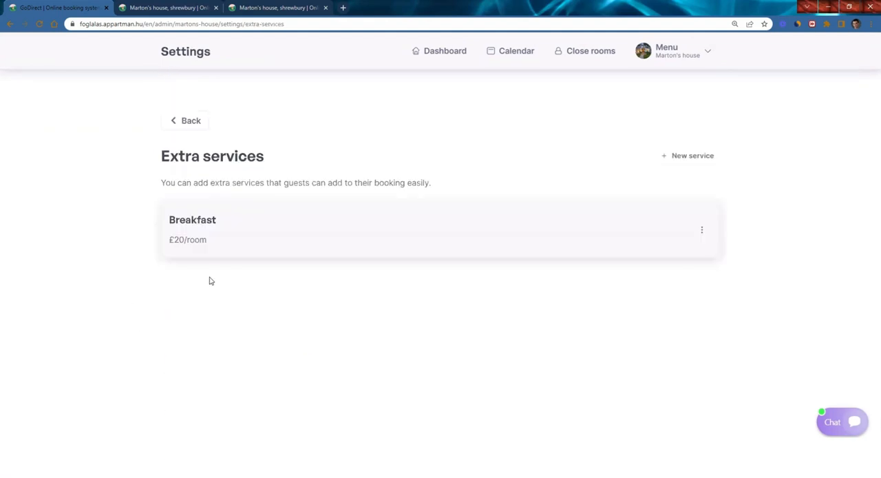
mouse_move(338, 314)
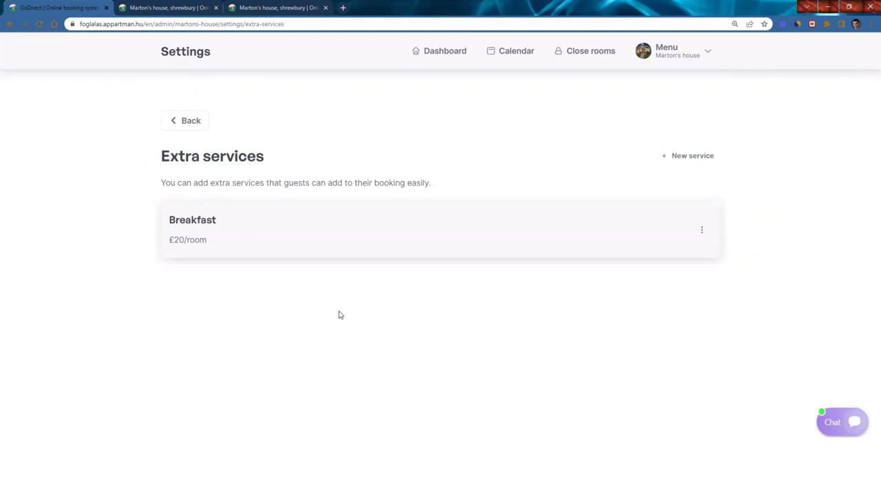
Step: Create a new 'Pet' extra service priced at 15 per booking
left_click(687, 155)
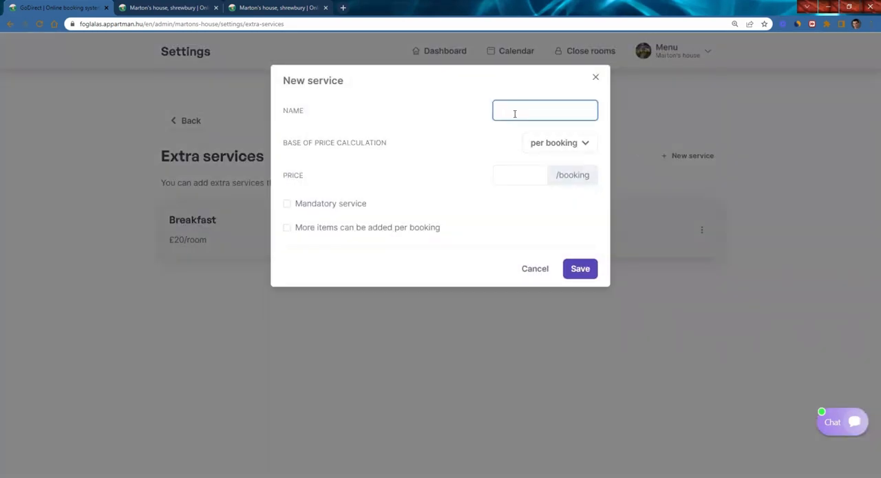
type("Pets")
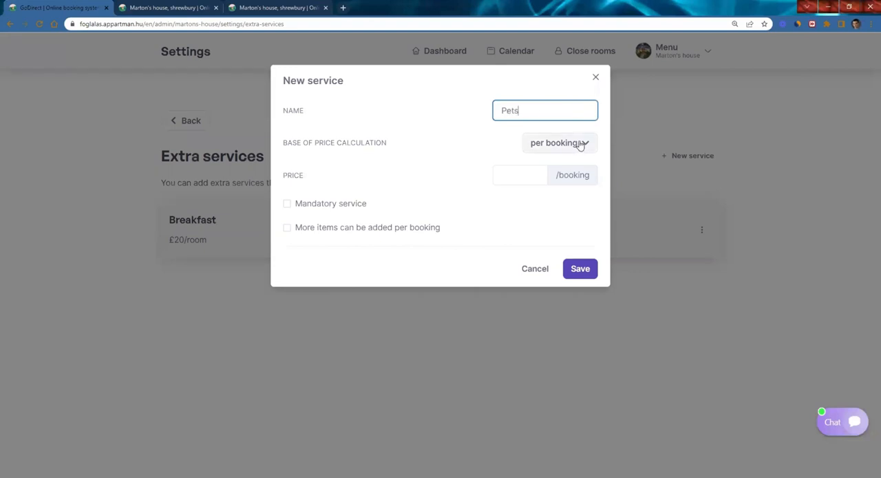
left_click(520, 175)
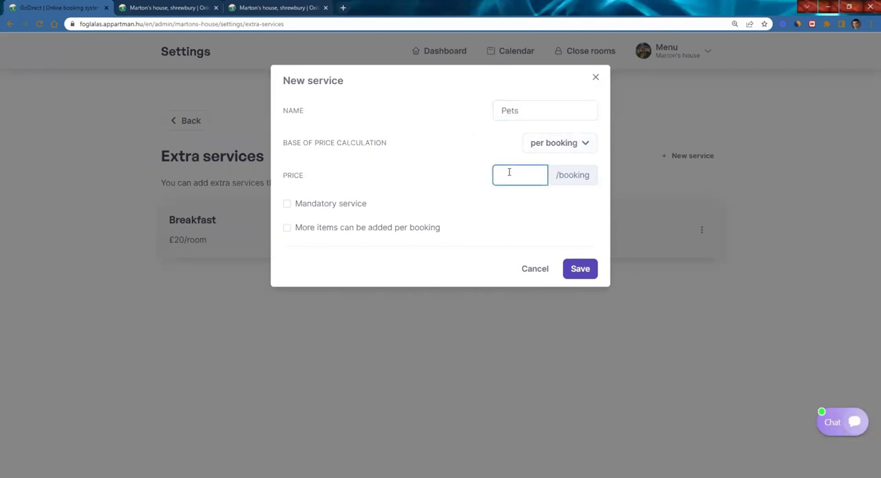
type("15")
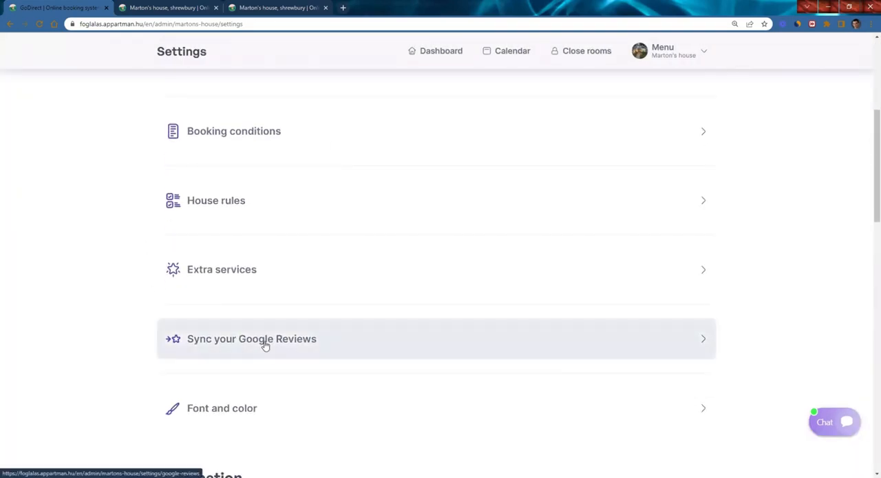
Step: Display the synced 4.9/5 Google rating, then try searching for a different property
left_click(251, 338)
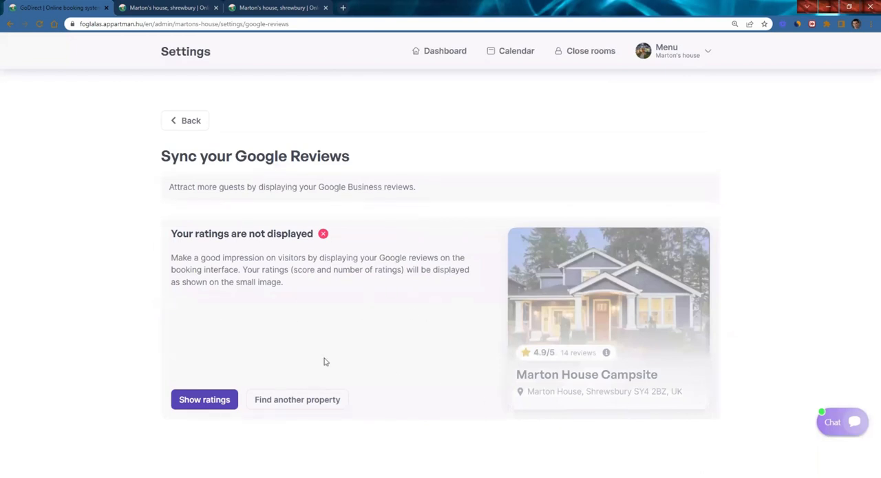
left_click(205, 399)
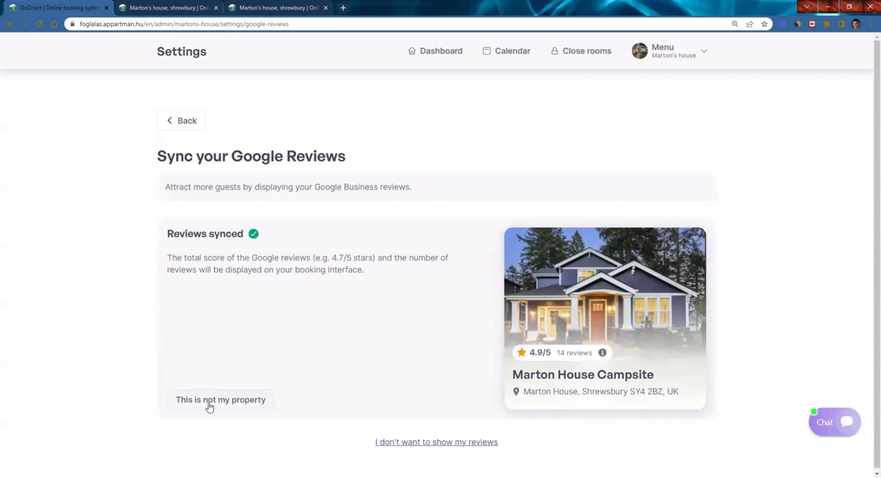
left_click(220, 400)
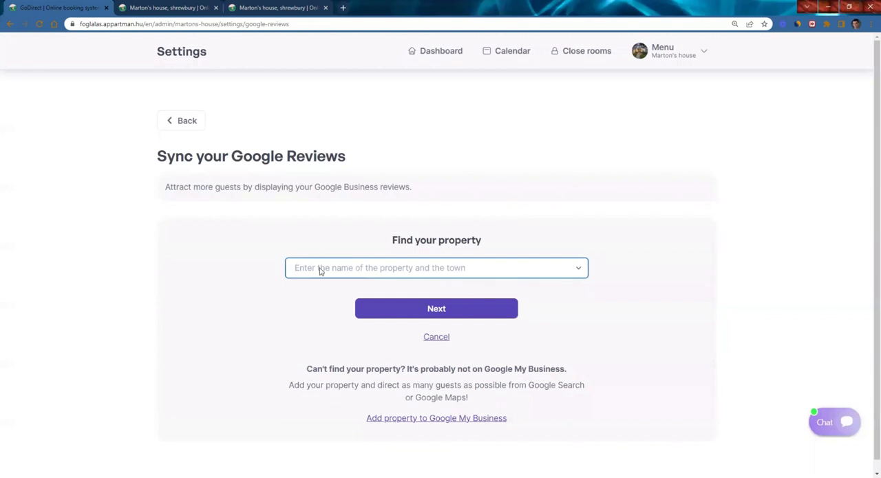
mouse_move(331, 276)
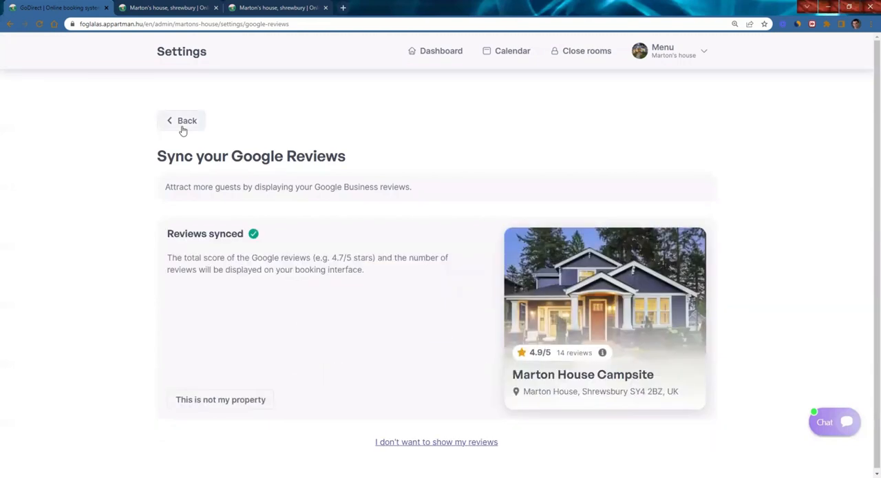
mouse_move(460, 467)
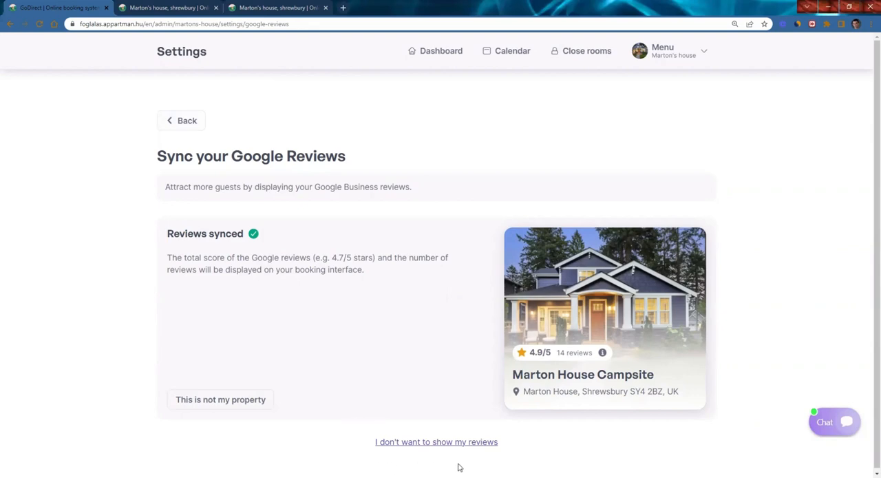
mouse_move(274, 176)
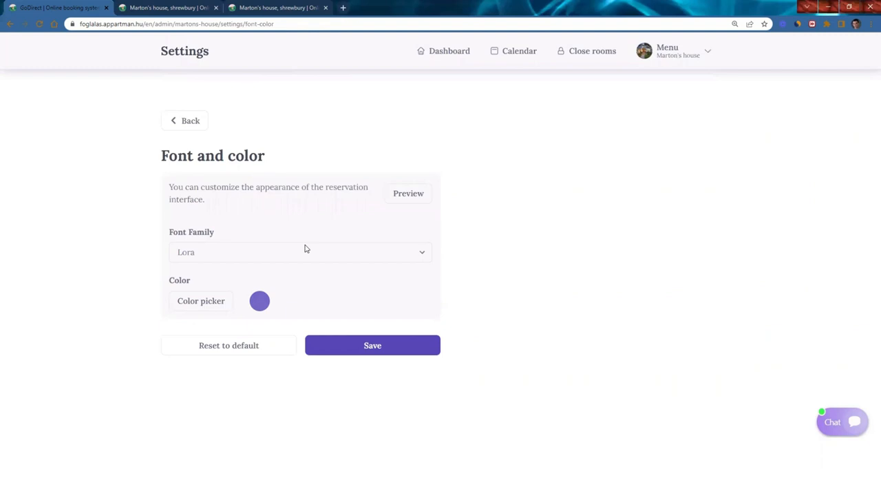
mouse_move(274, 196)
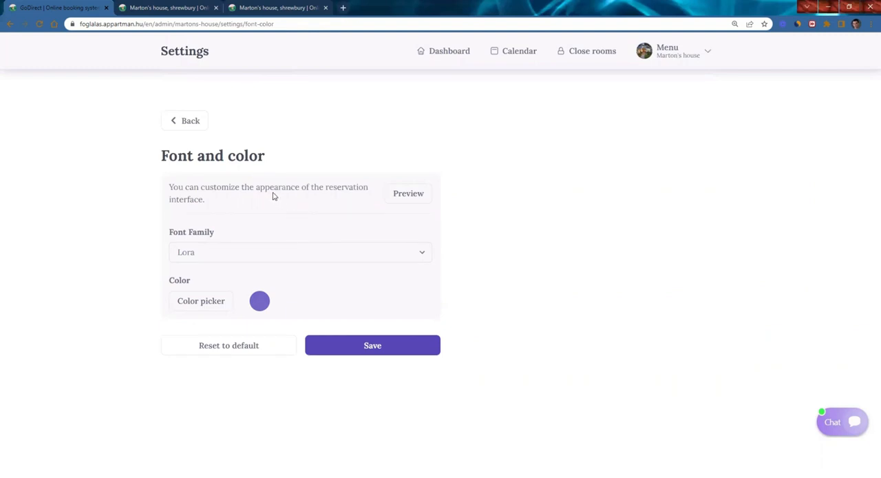
Step: Review the reservation interface's accent colour in the colour picker
left_click(300, 251)
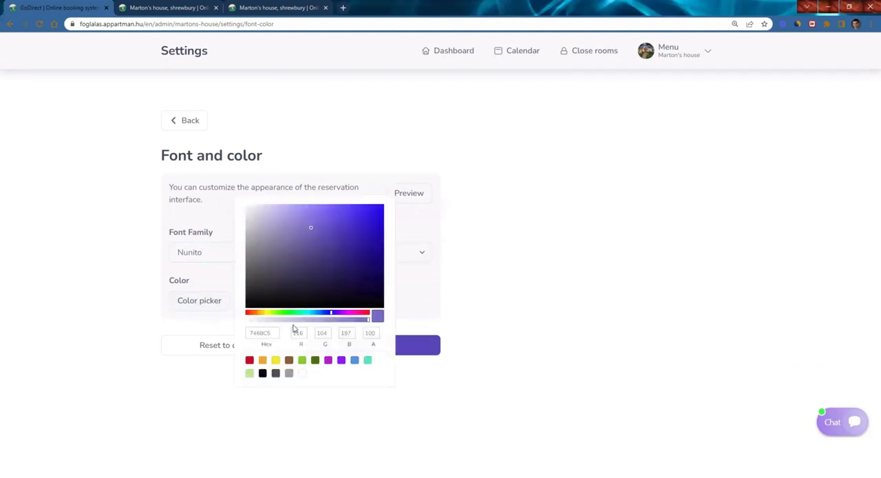
left_click(373, 345)
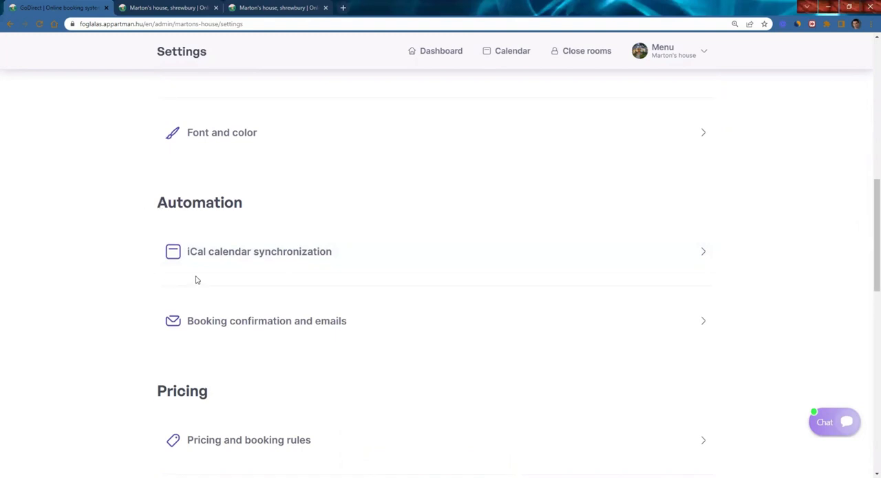
mouse_move(278, 332)
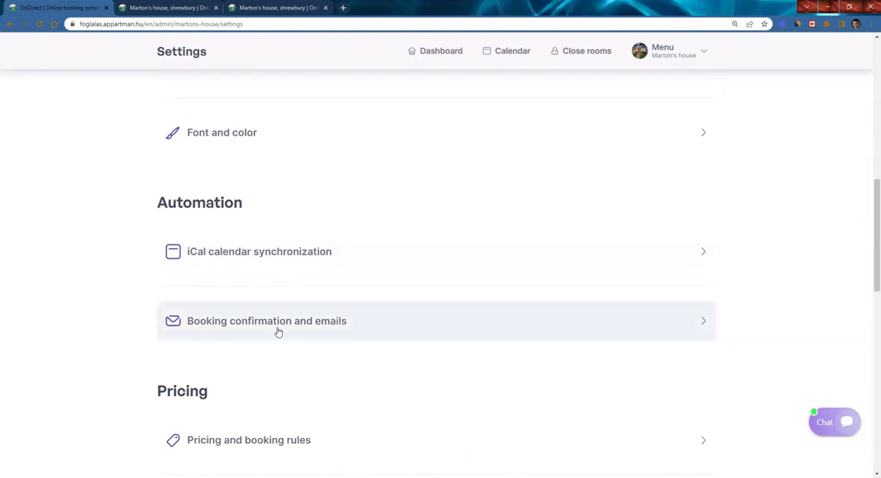
mouse_move(291, 325)
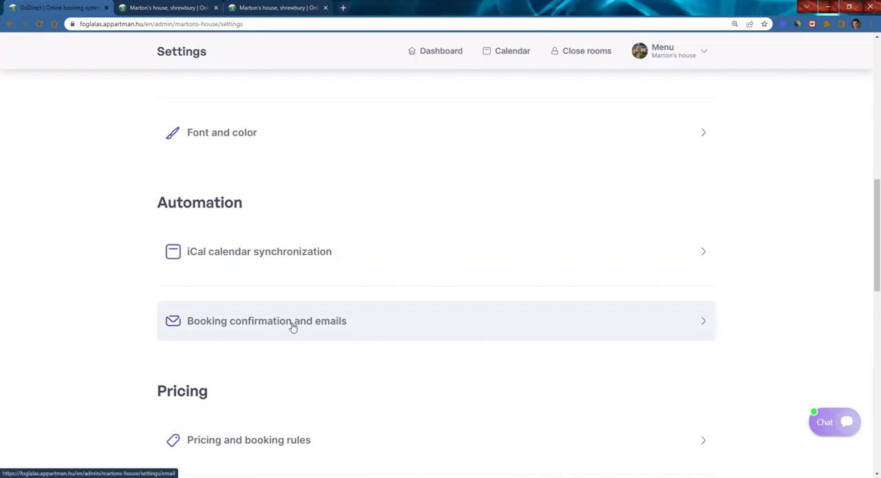
Step: Turn off automatic sending of the Pre-arrival information guest email
left_click(293, 321)
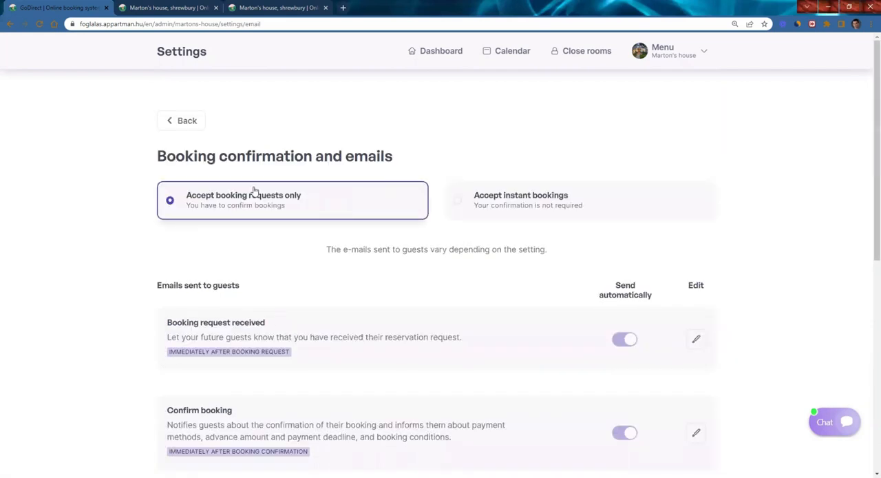
mouse_move(442, 161)
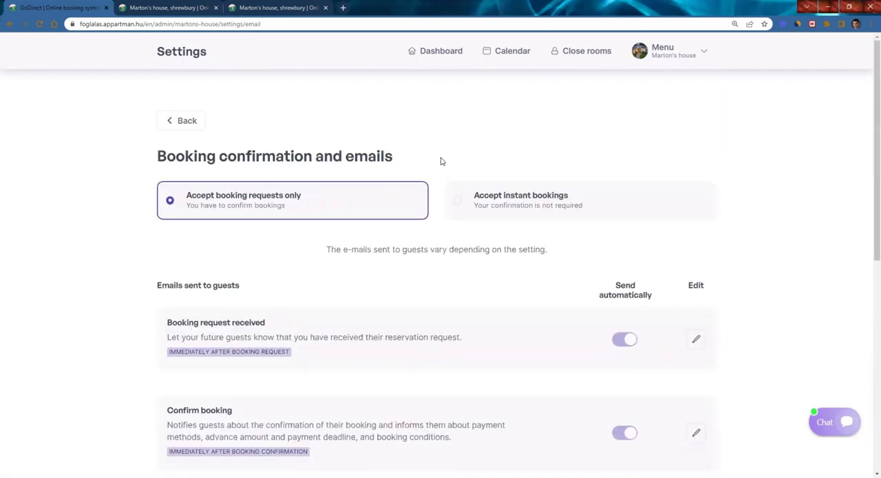
mouse_move(318, 179)
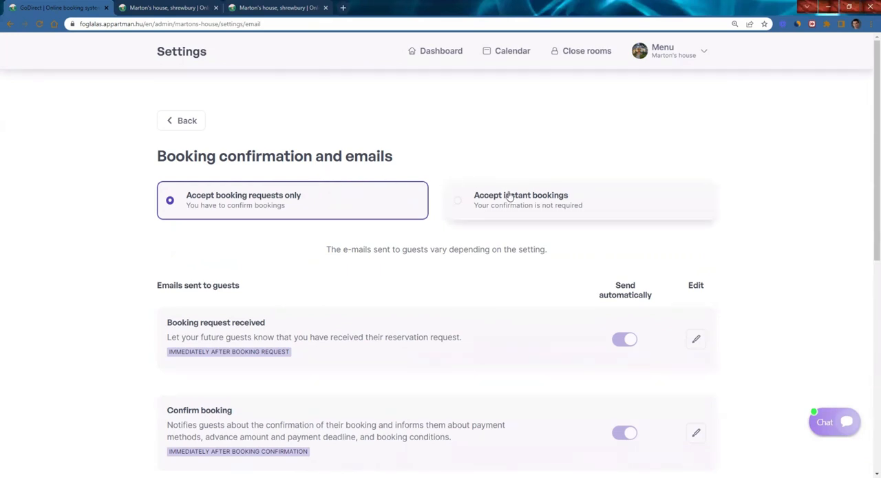
scroll("down", 3)
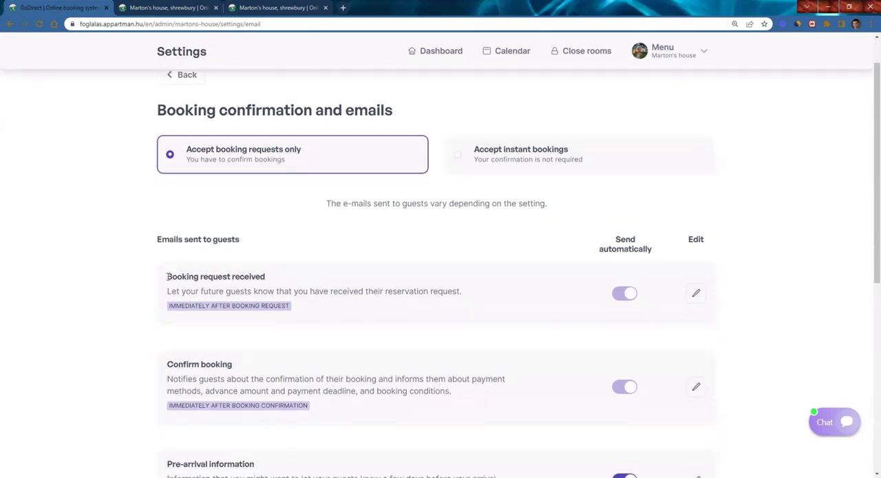
scroll("down", 3)
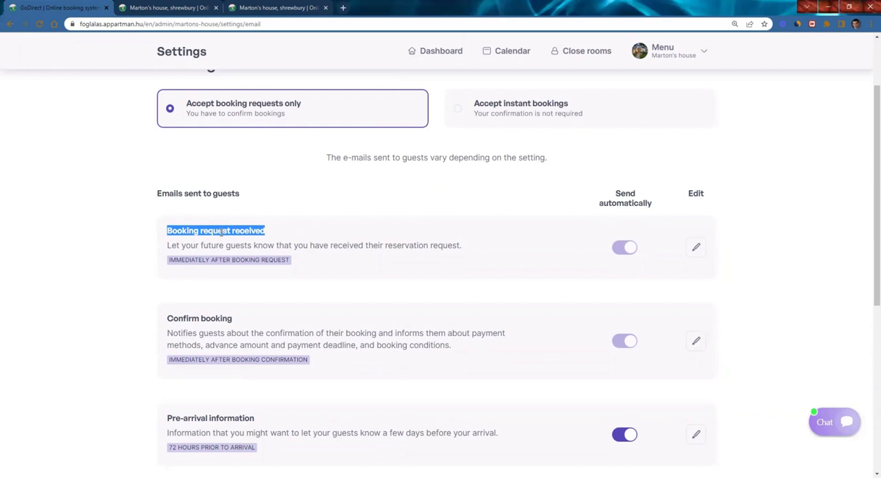
mouse_move(166, 320)
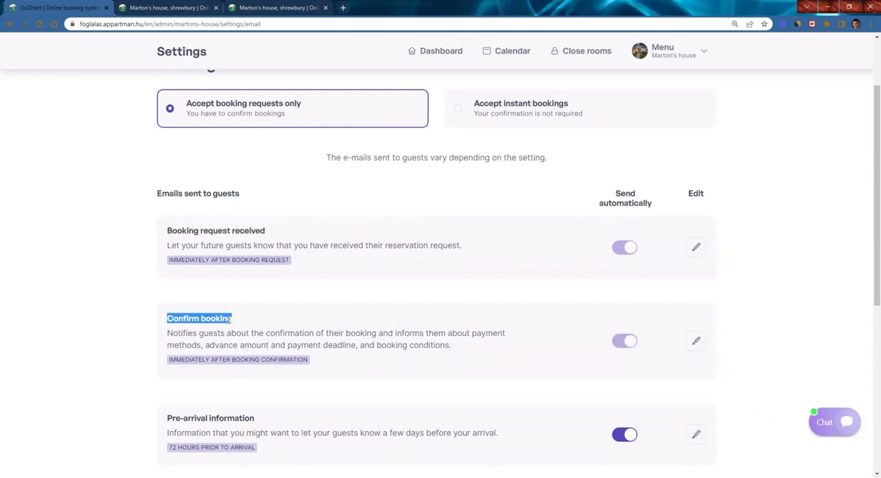
scroll("down", 3)
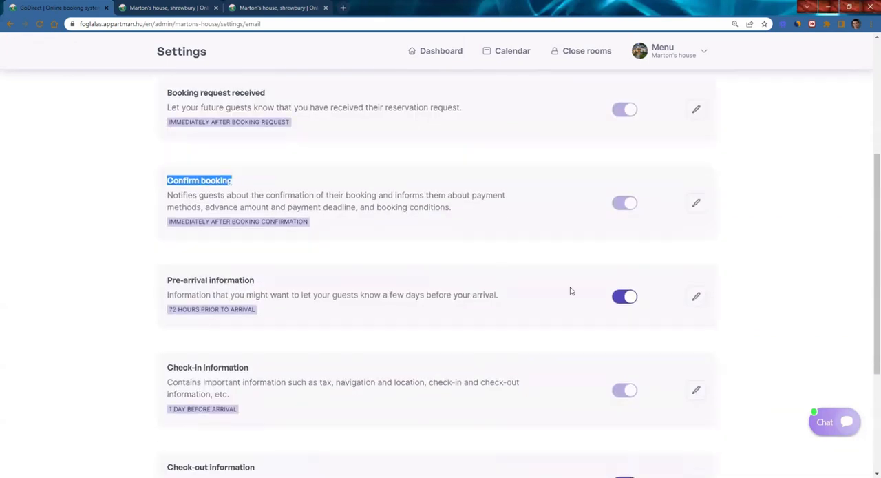
left_click(624, 296)
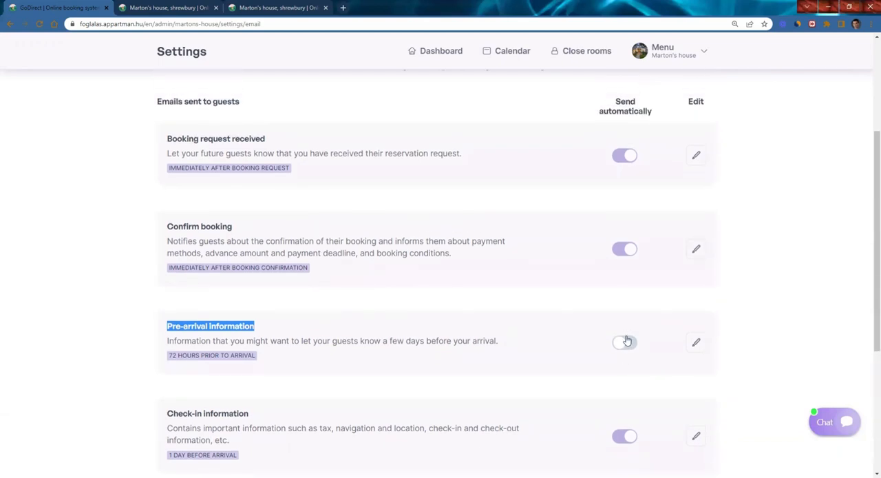
left_click(695, 343)
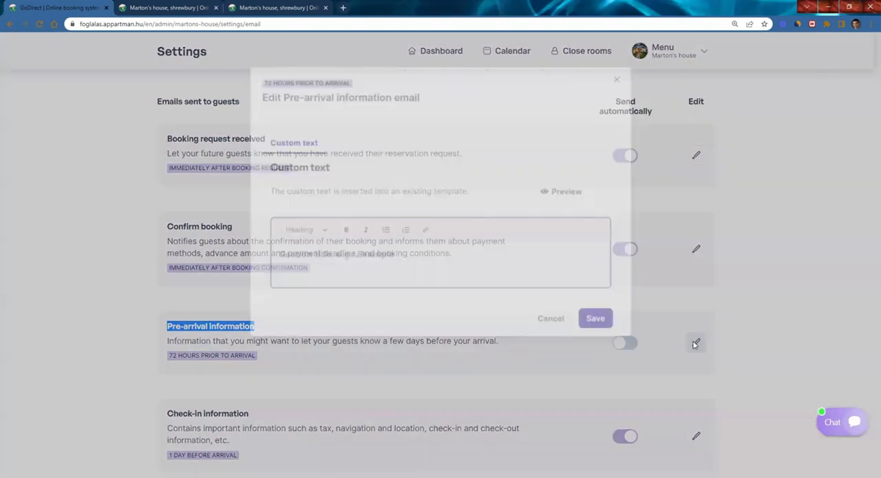
left_click(696, 343)
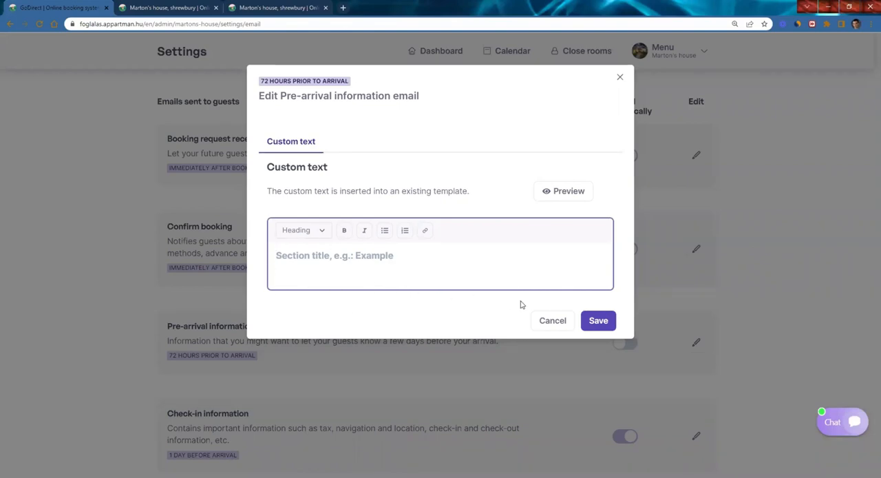
left_click(563, 191)
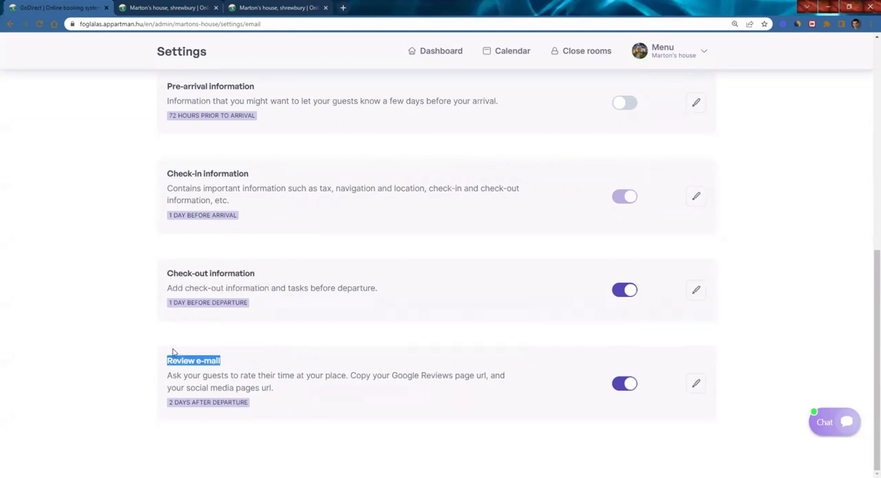
mouse_move(502, 203)
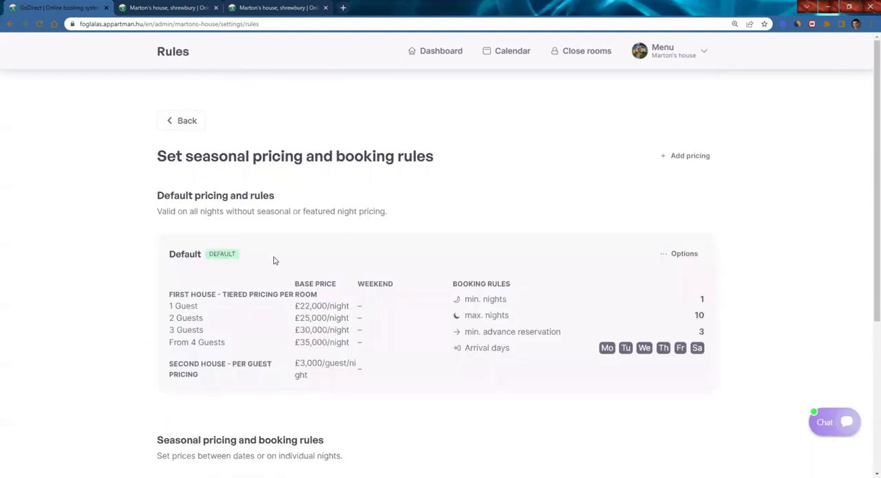
mouse_move(273, 260)
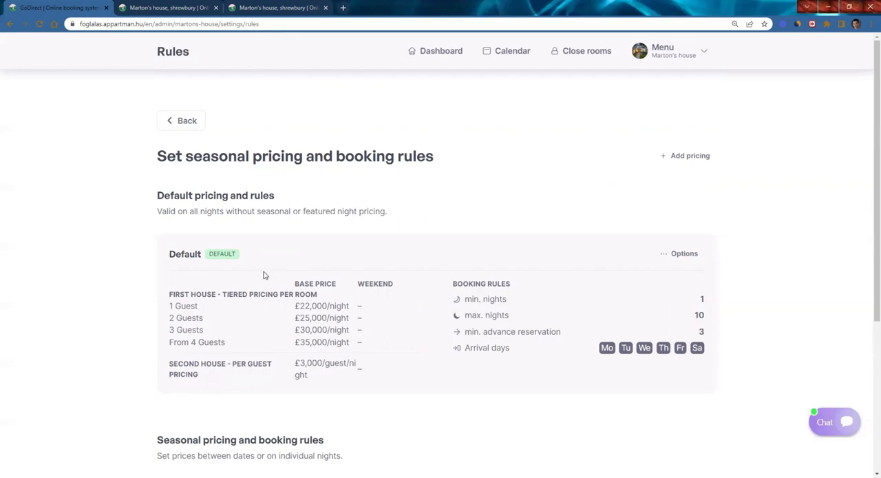
Step: Inspect the Default pricing rule's editor, cancel it, and view the Holiday season rule
scroll("down", 3)
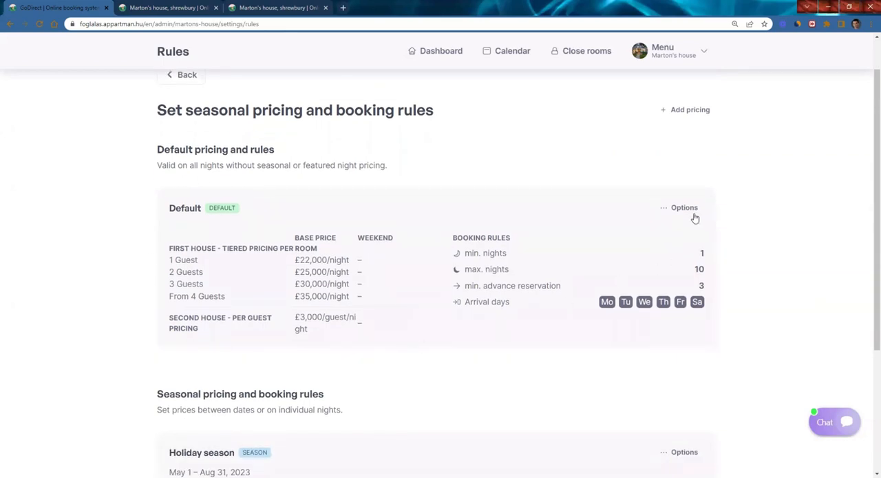
left_click(683, 207)
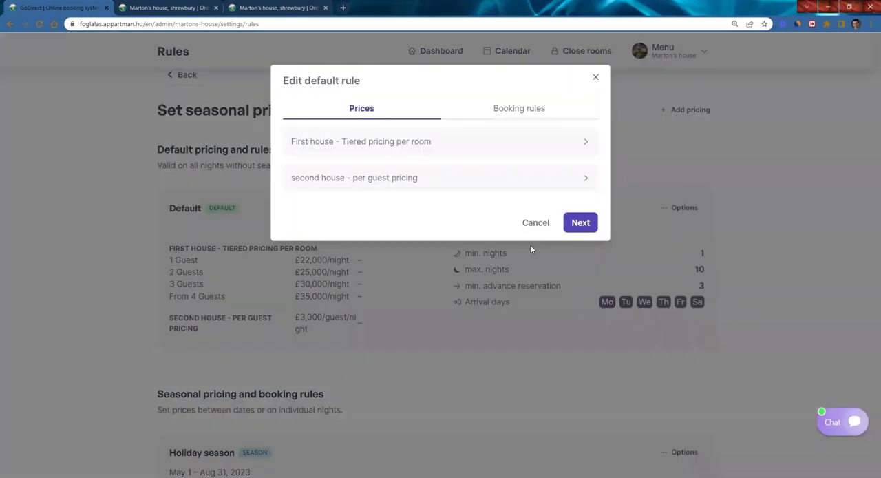
mouse_move(459, 106)
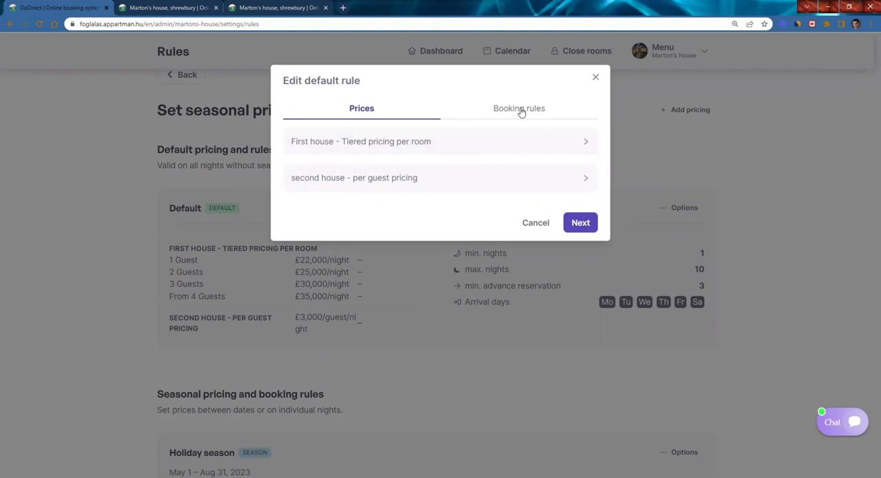
left_click(536, 222)
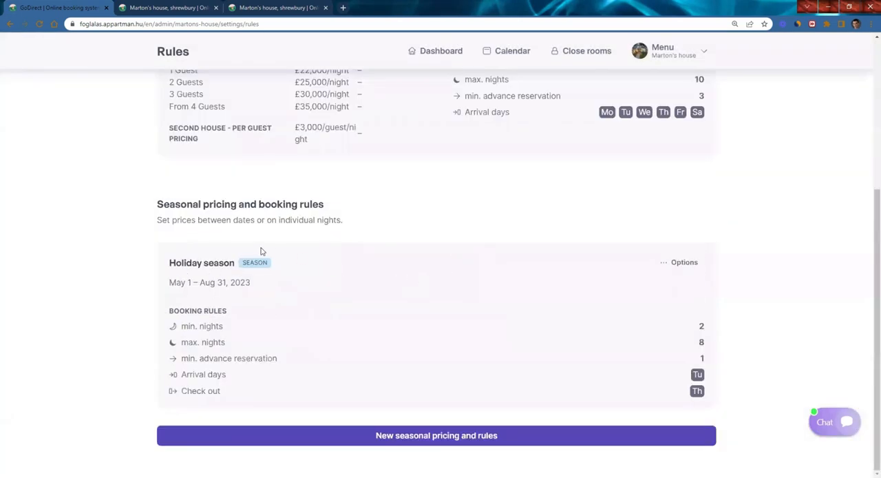
mouse_move(684, 261)
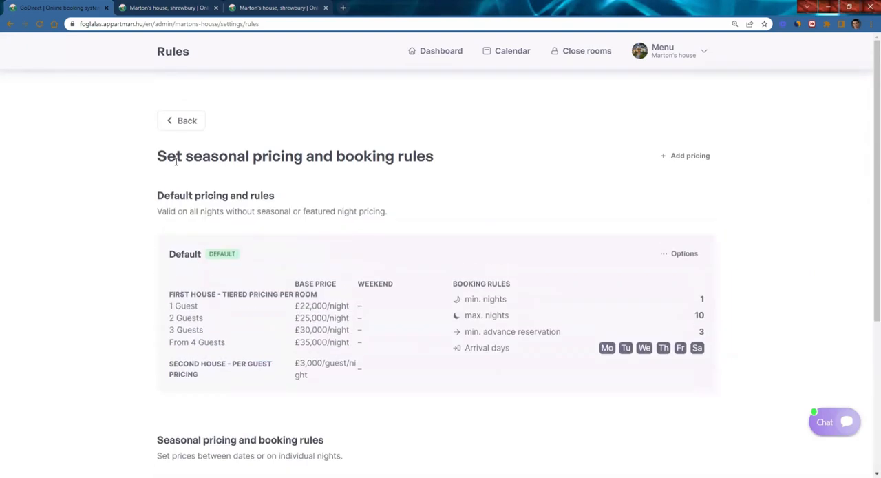
left_click(668, 51)
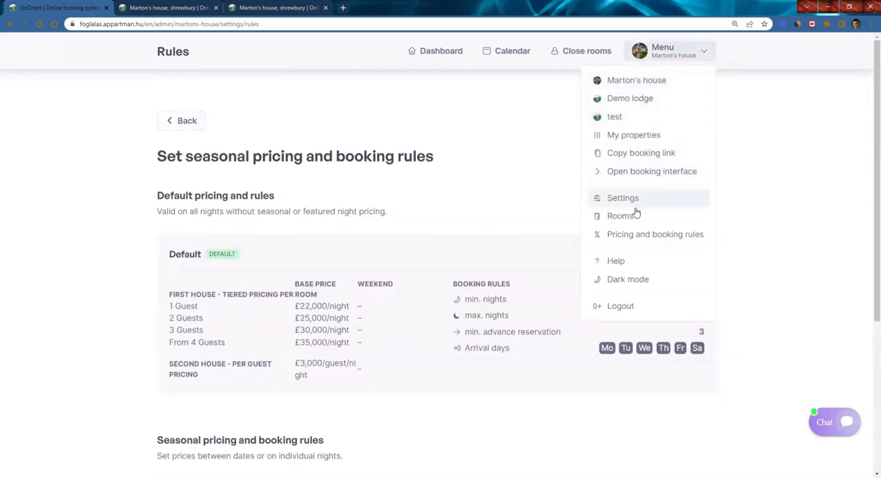
Step: Go to the property's Rooms list and scroll down to the First house room
left_click(620, 215)
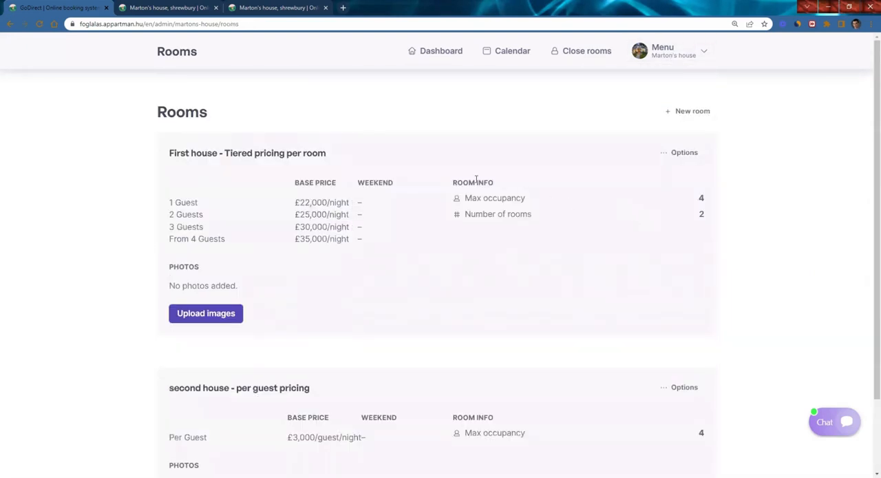
scroll("down", 3)
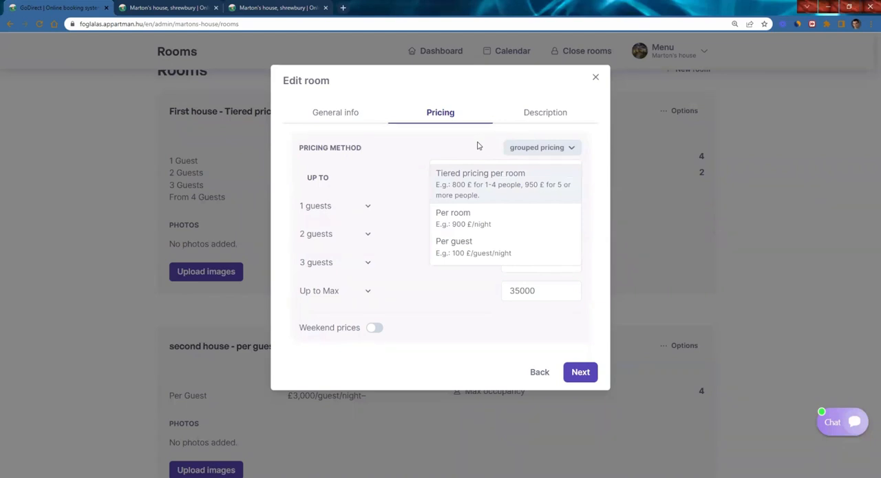
Step: Review First house's tiered guest prices, capacity, pricing and description, then save
left_click(480, 173)
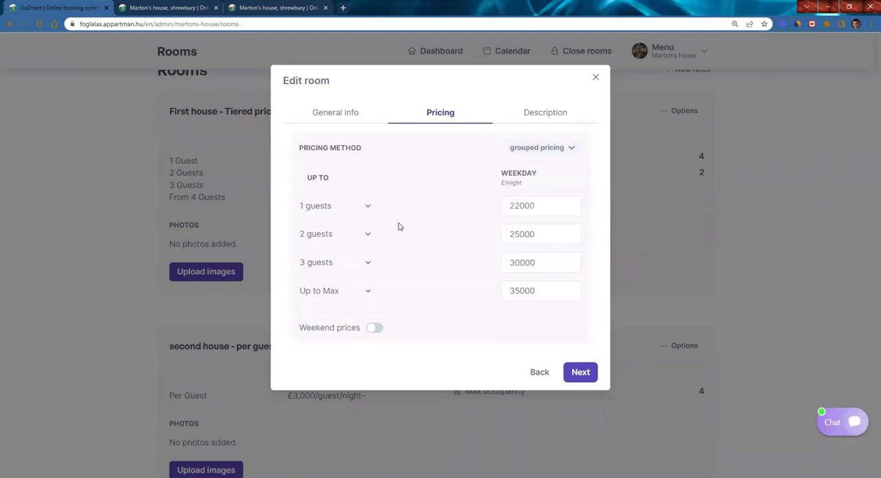
mouse_move(416, 243)
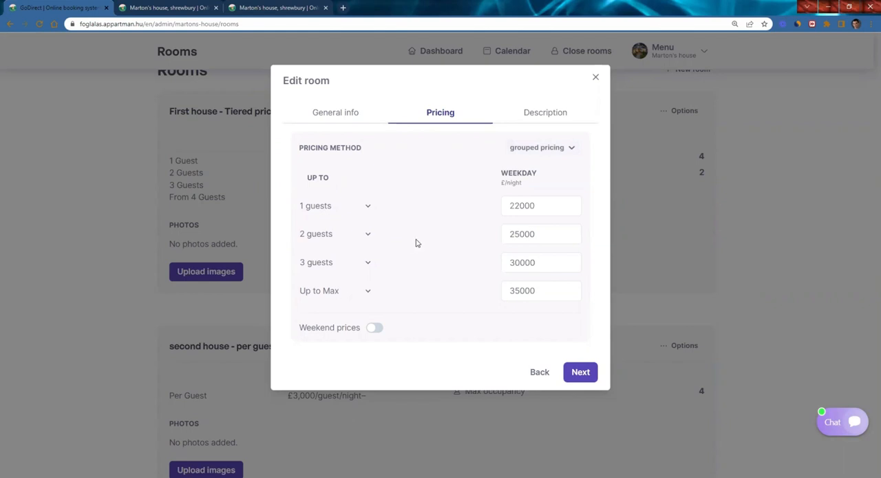
left_click(336, 112)
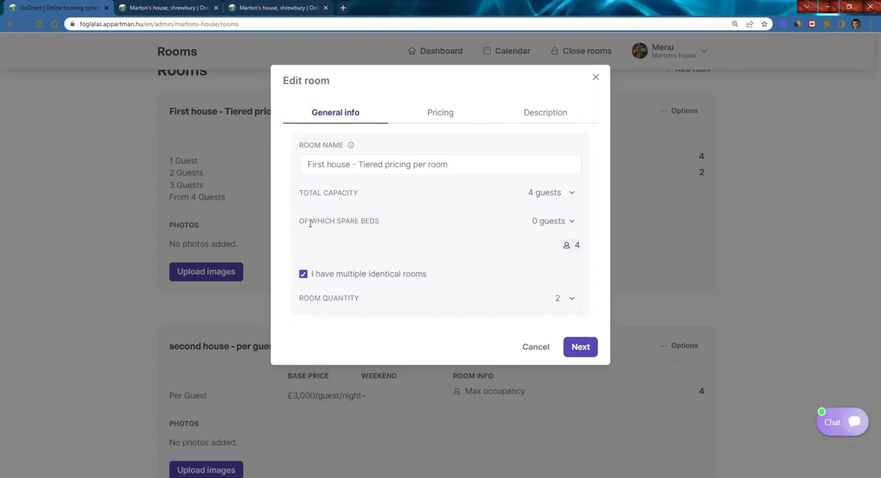
double_click(328, 192)
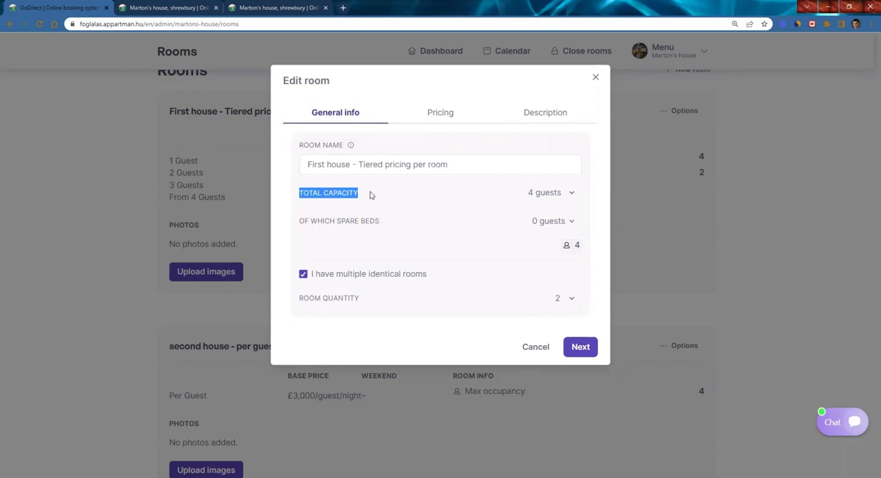
mouse_move(318, 221)
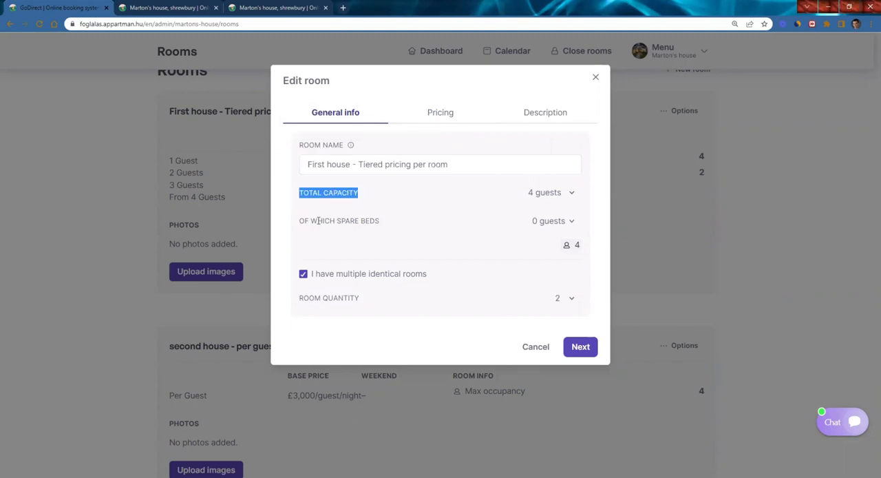
mouse_move(313, 285)
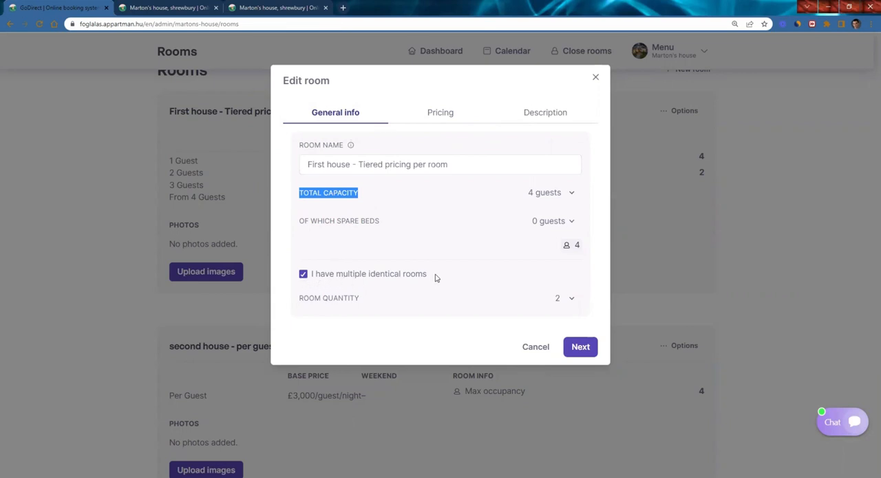
mouse_move(575, 299)
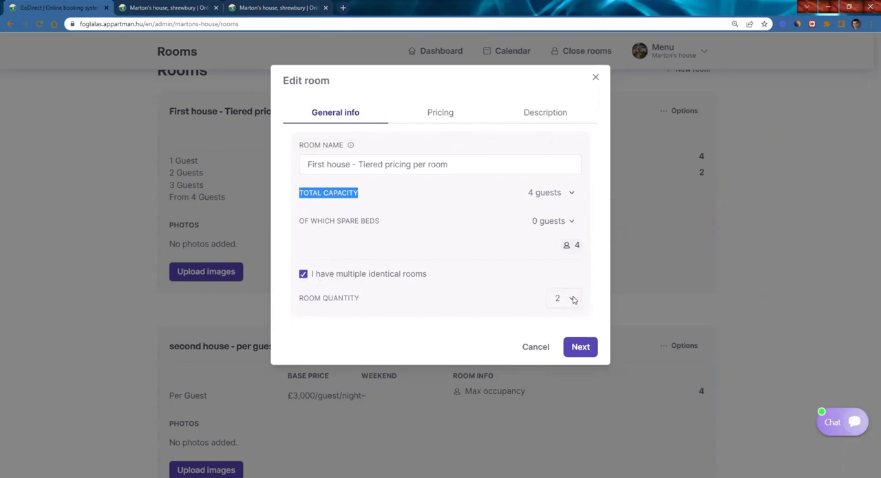
left_click(564, 298)
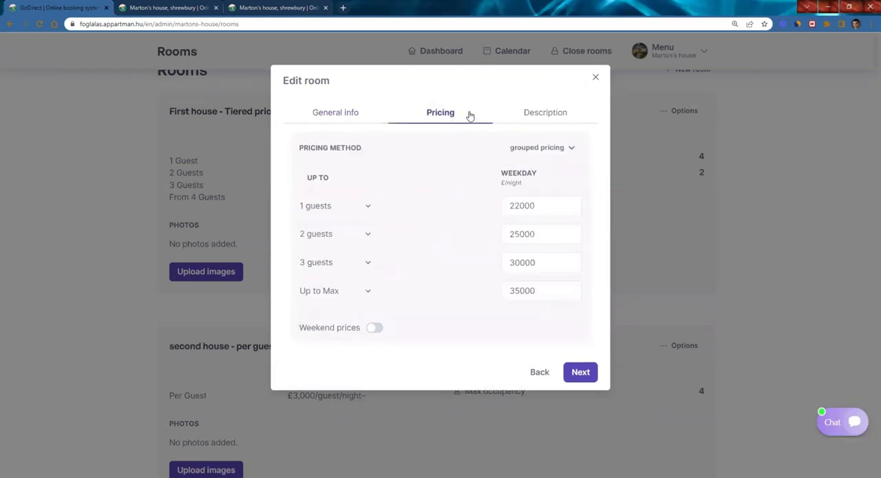
left_click(580, 372)
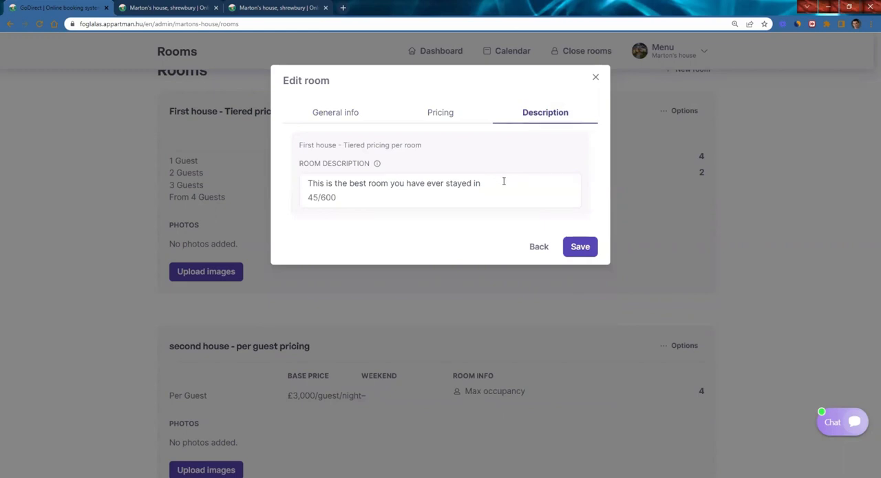
left_click(579, 246)
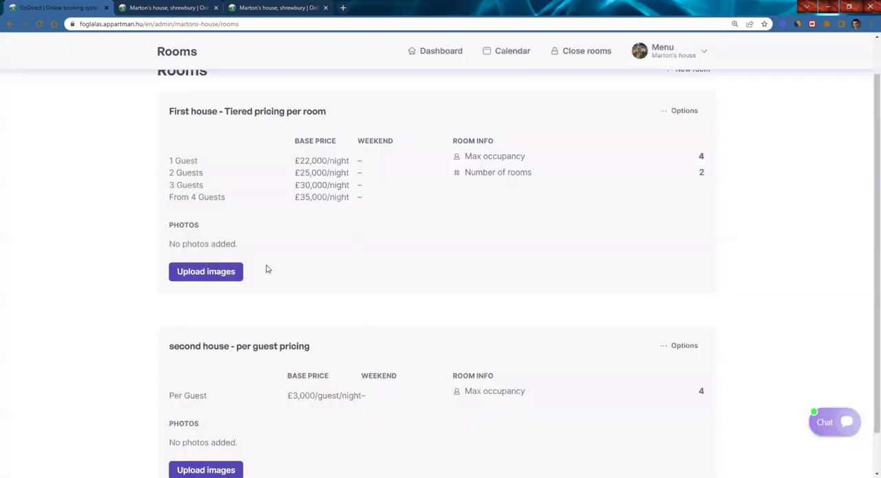
Step: Add the First house image to its room and keep per-guest pricing for second house
left_click(205, 271)
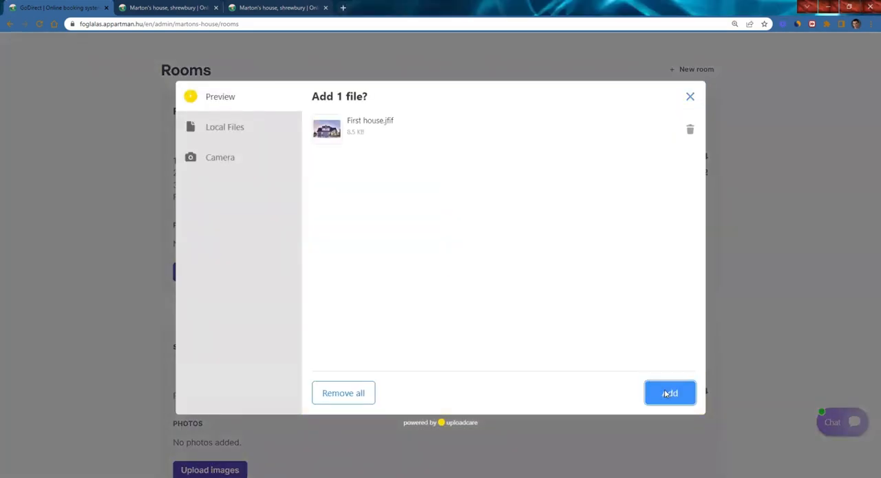
left_click(669, 392)
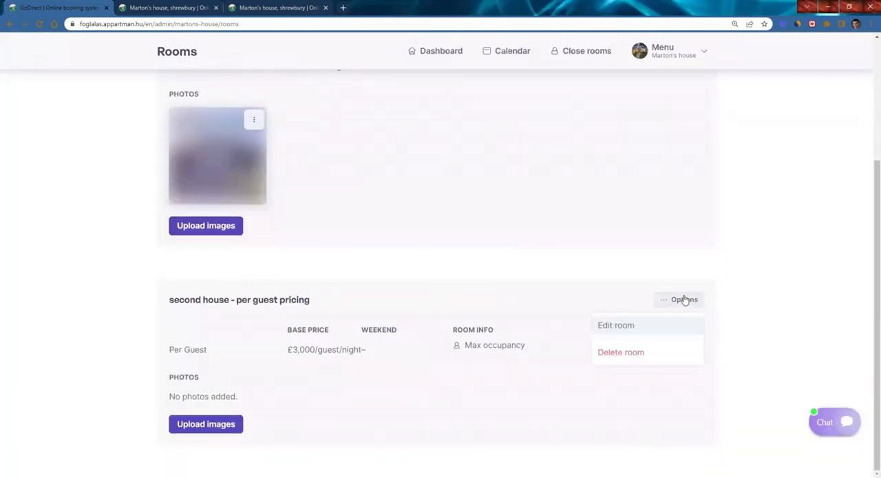
left_click(615, 325)
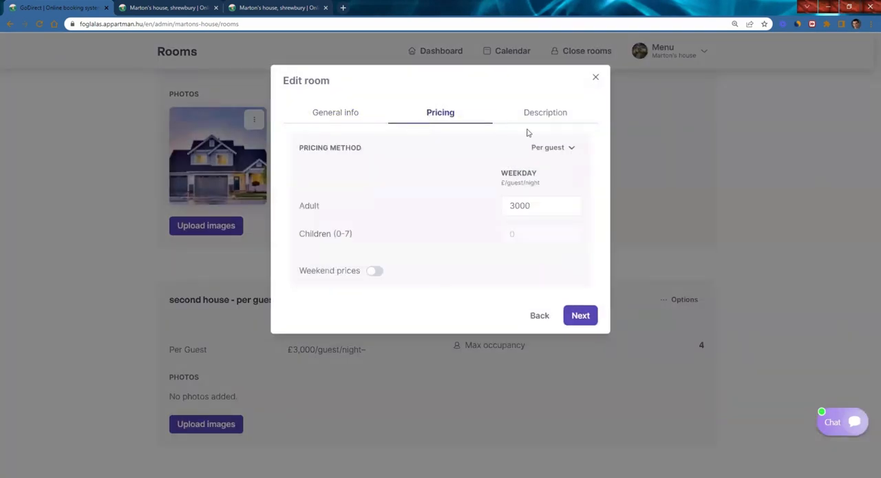
left_click(552, 147)
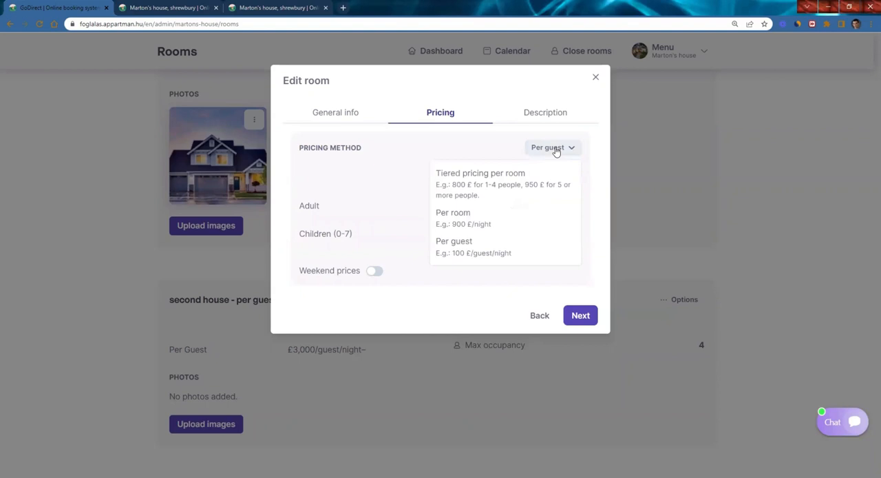
left_click(454, 247)
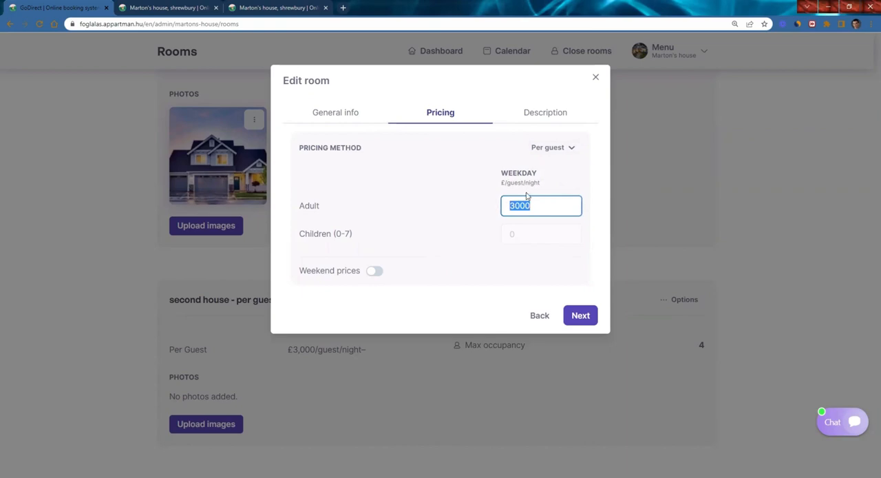
mouse_move(486, 188)
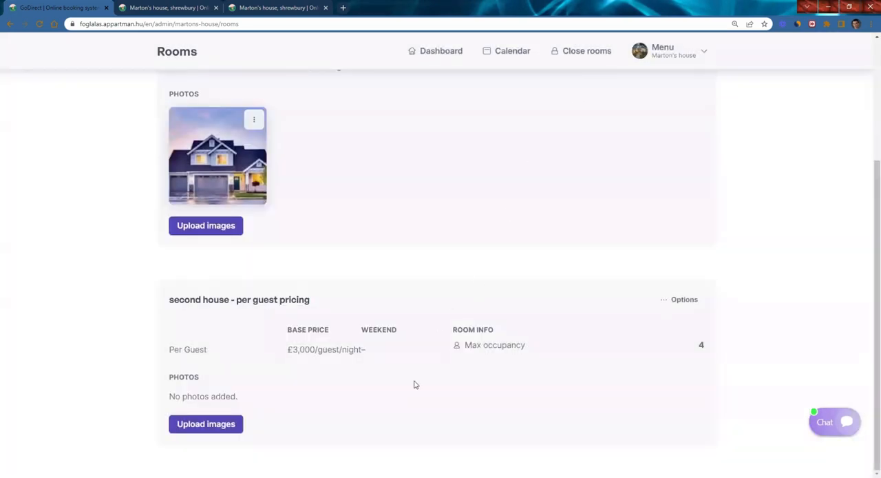
left_click(691, 111)
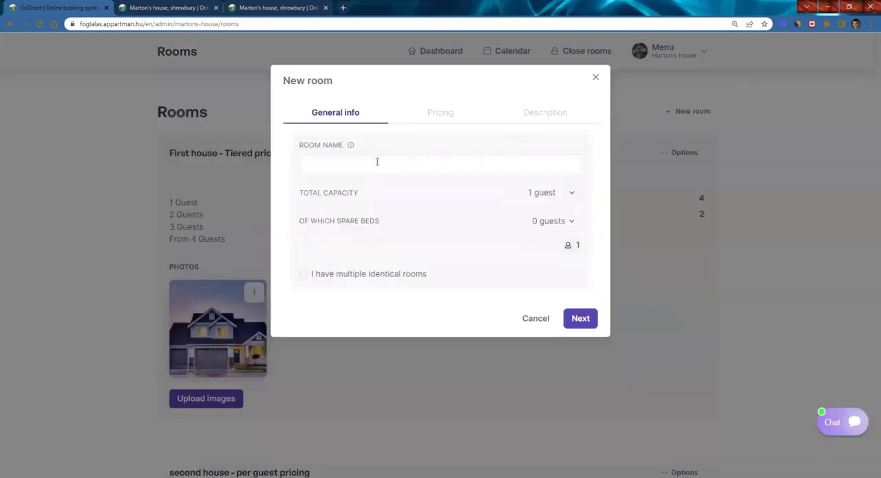
Step: Give the new 3rd room 5-guest capacity and a £5,000 per-room price, then pick a photo
left_click(549, 192)
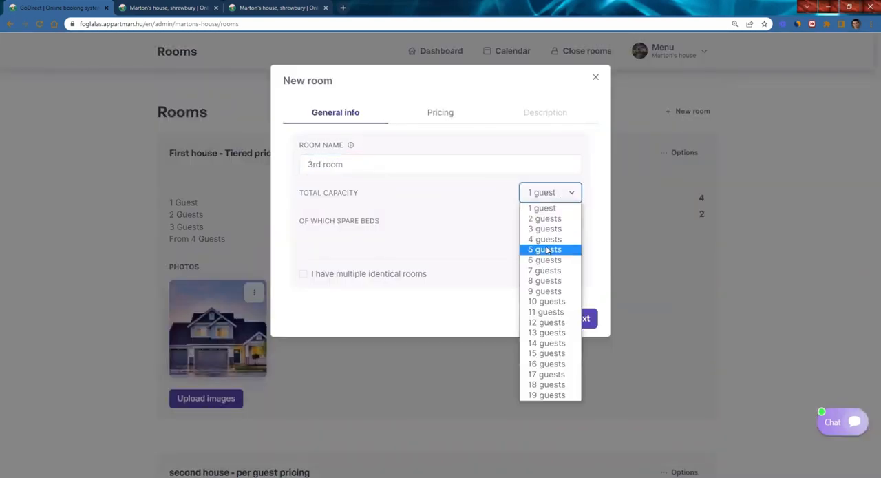
left_click(440, 112)
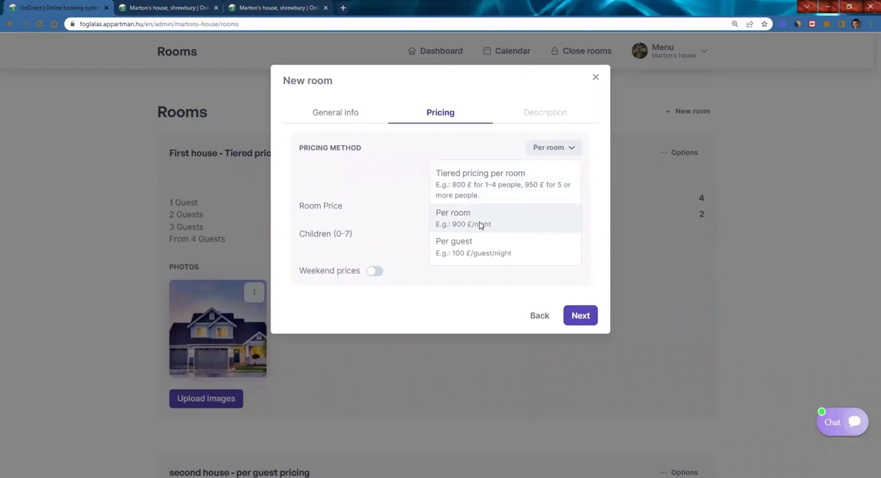
left_click(453, 212)
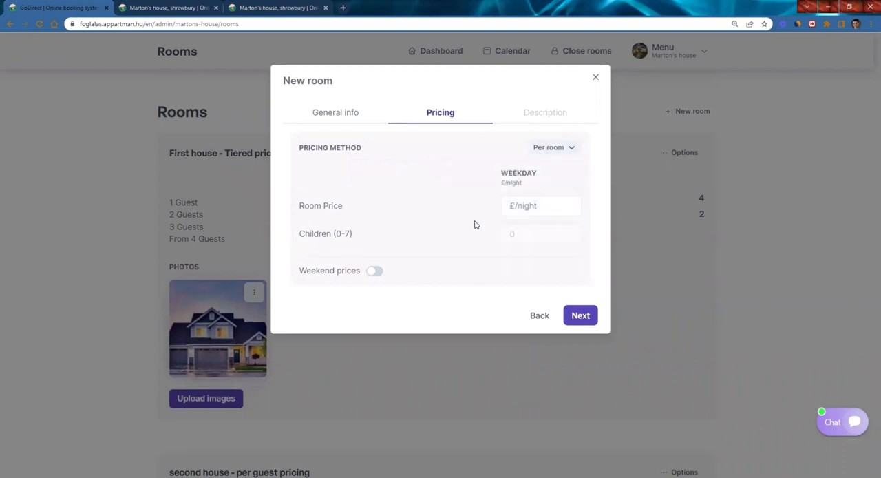
mouse_move(465, 223)
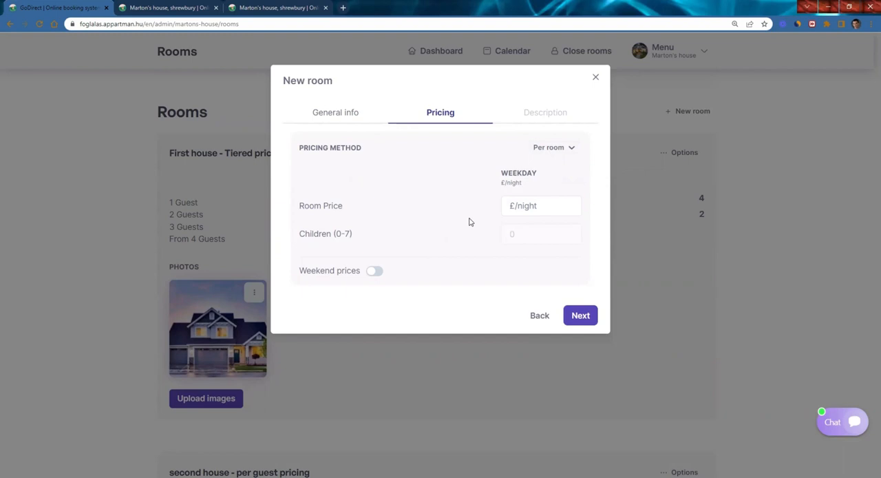
type("5000")
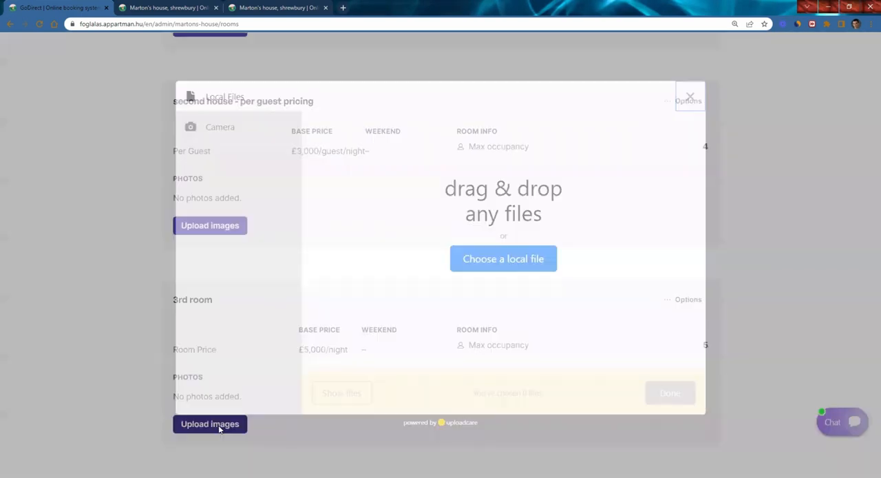
left_click(503, 258)
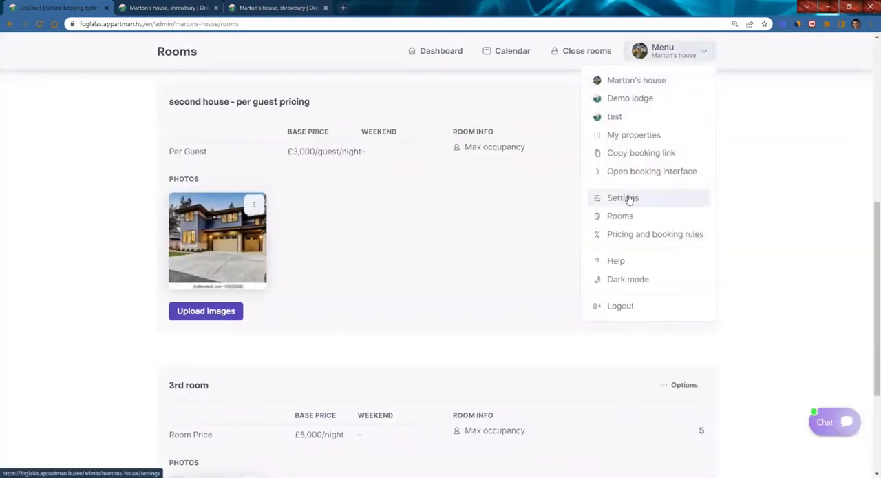
Step: Start a new discount named Holiday for stays March 27–31, 2023, valid every day
left_click(623, 198)
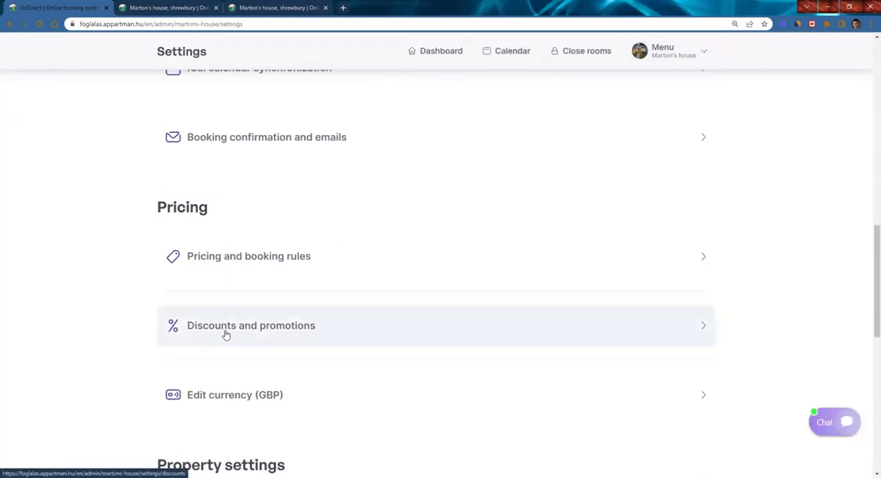
left_click(250, 325)
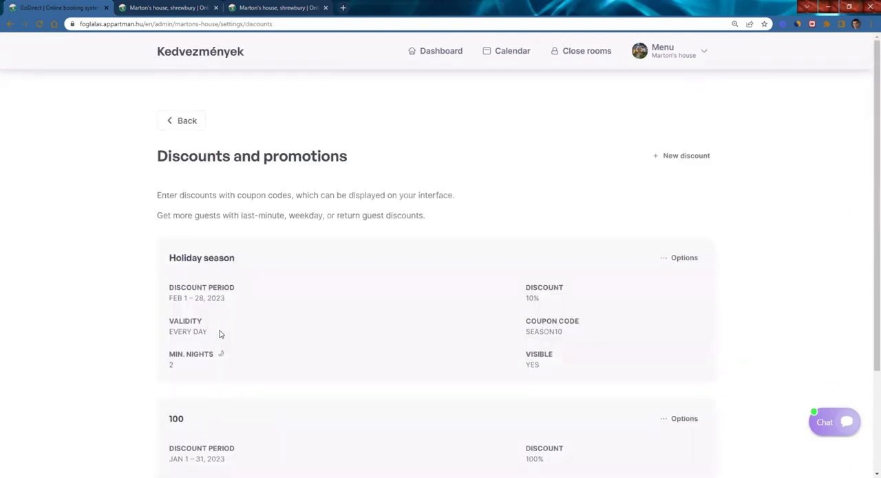
mouse_move(153, 275)
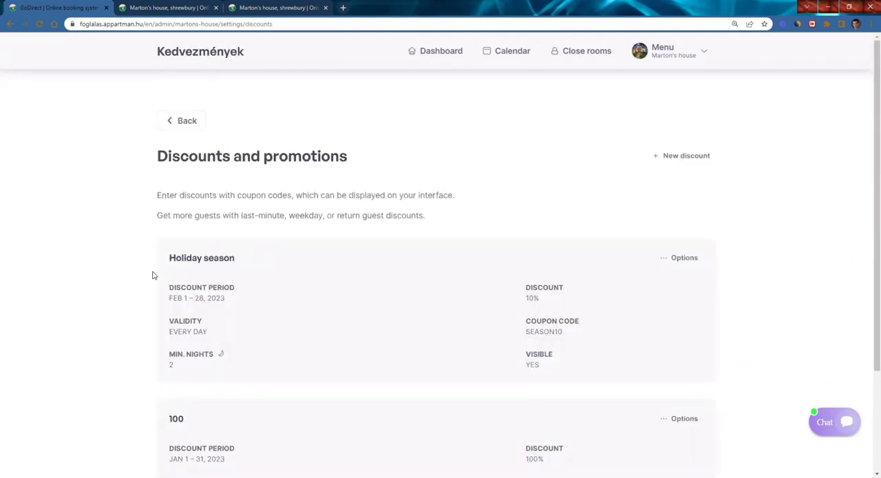
left_click(682, 155)
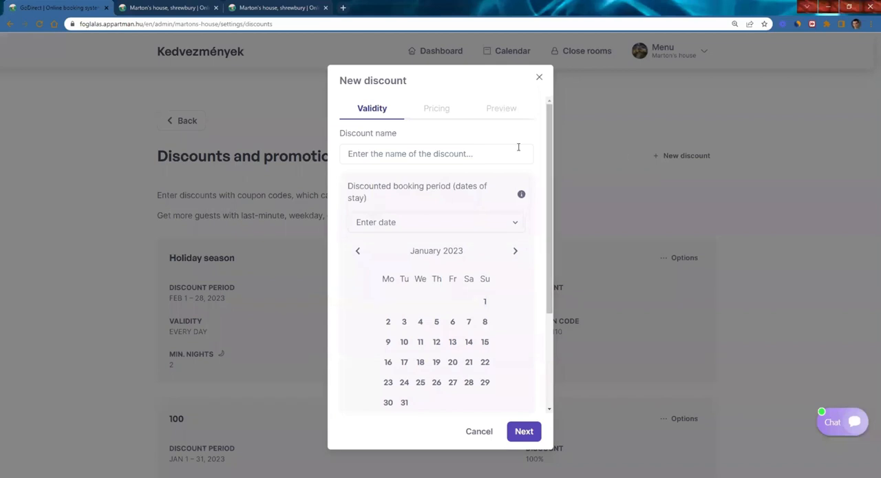
left_click(435, 154)
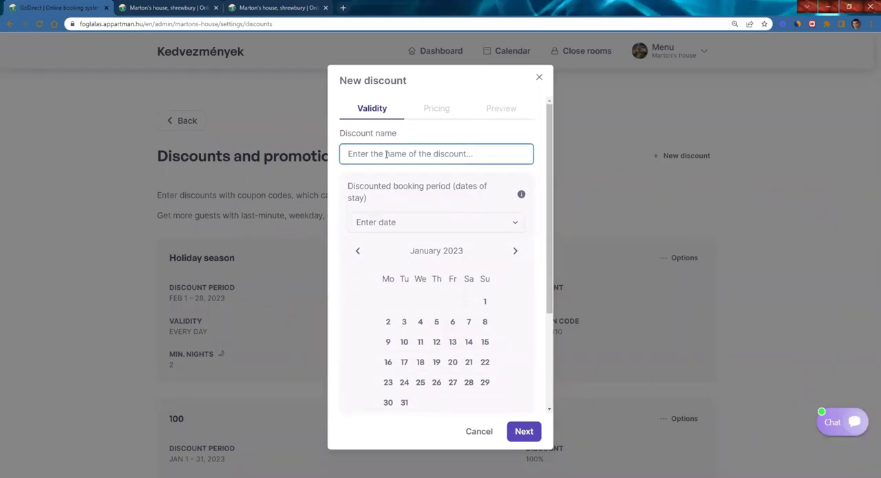
type("Holiday")
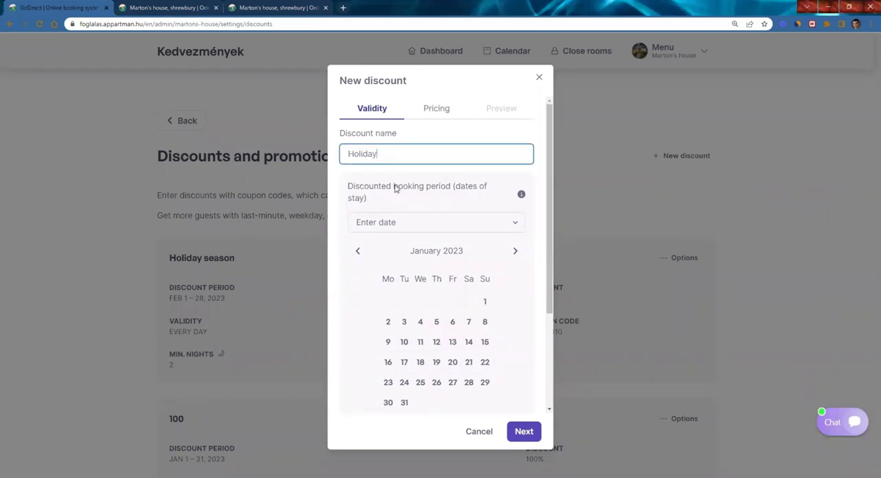
left_click(437, 222)
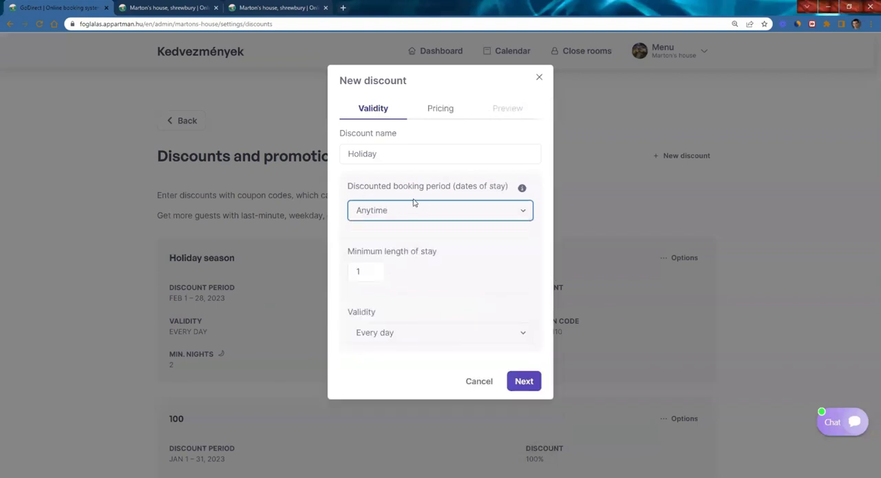
left_click(439, 210)
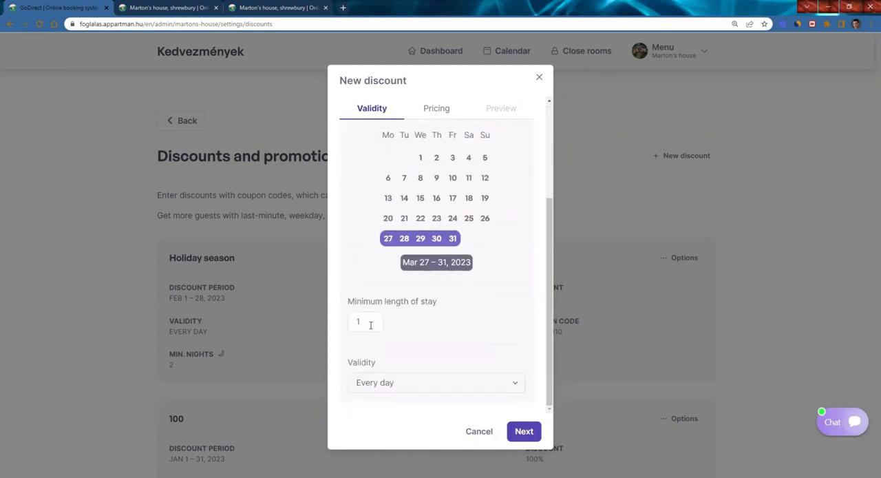
left_click(365, 322)
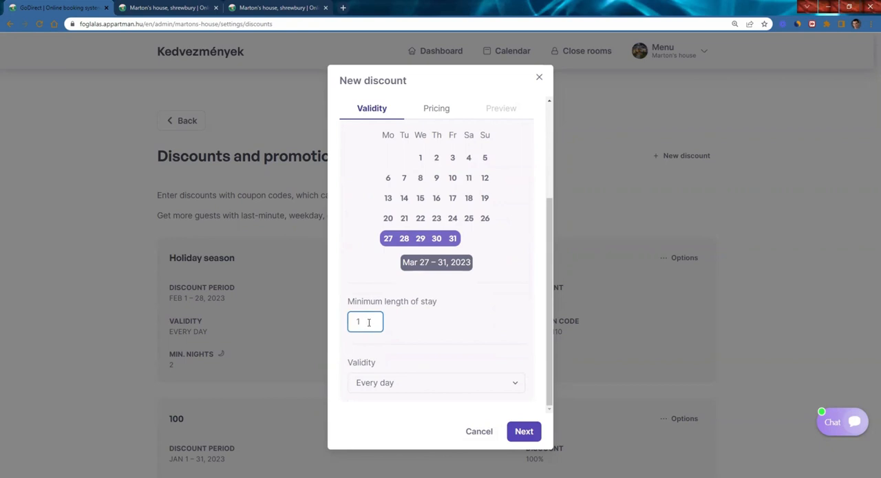
left_click(436, 382)
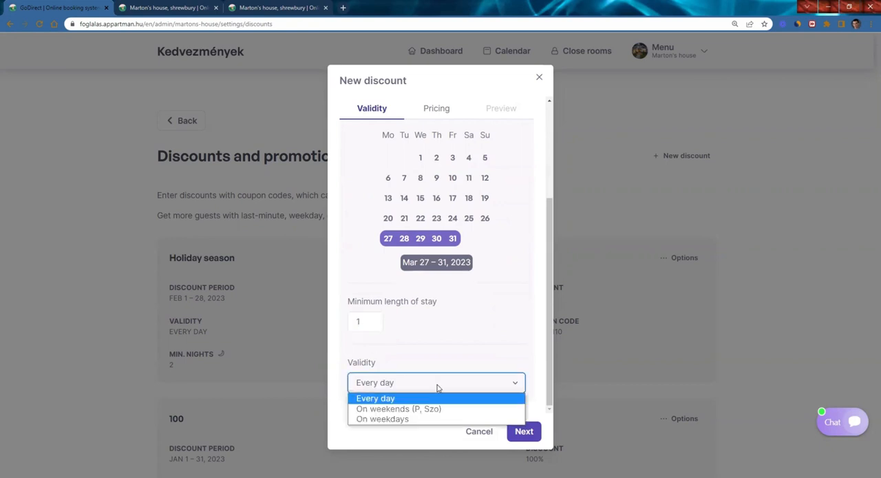
mouse_move(435, 400)
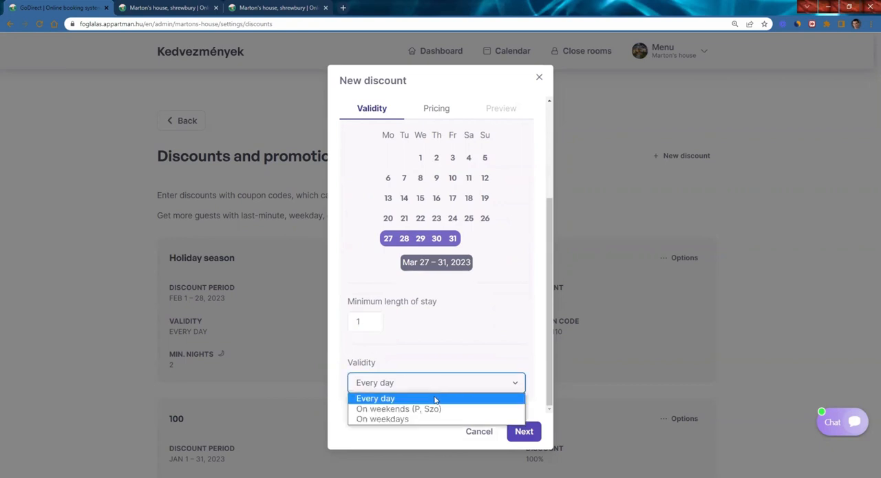
left_click(523, 431)
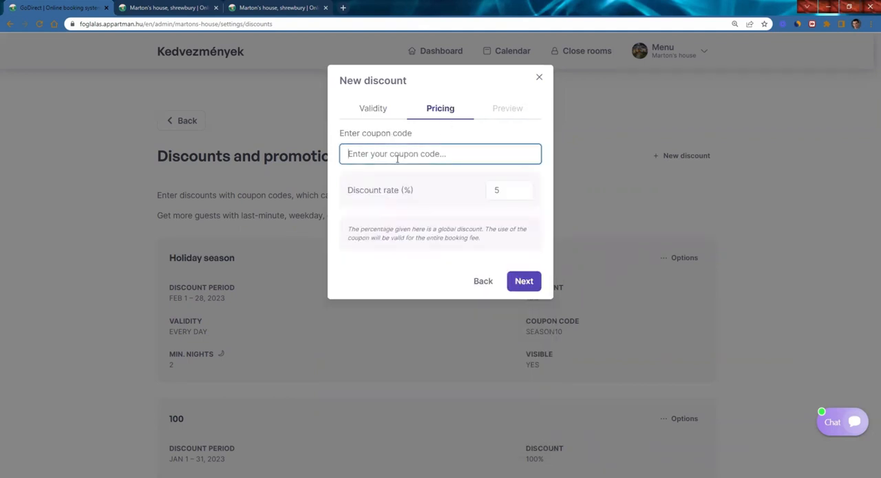
Step: Enter the coupon code, display the discount on the booking interface, and save
type("ho")
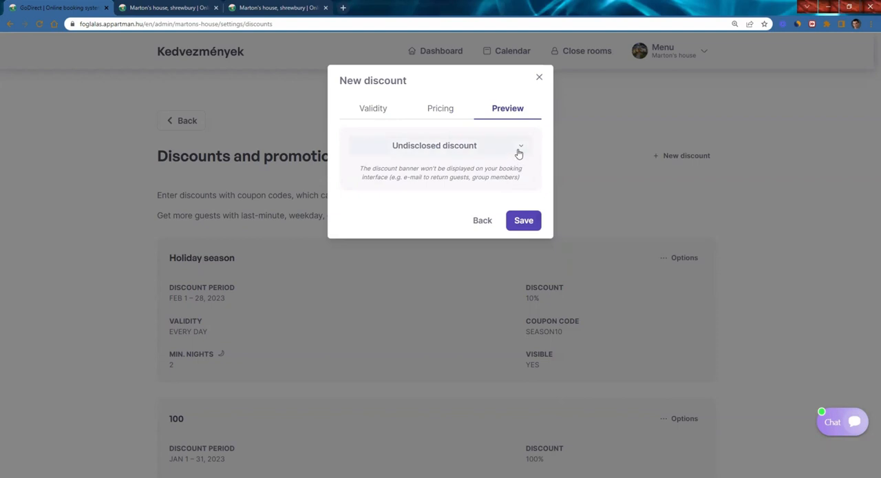
left_click(435, 145)
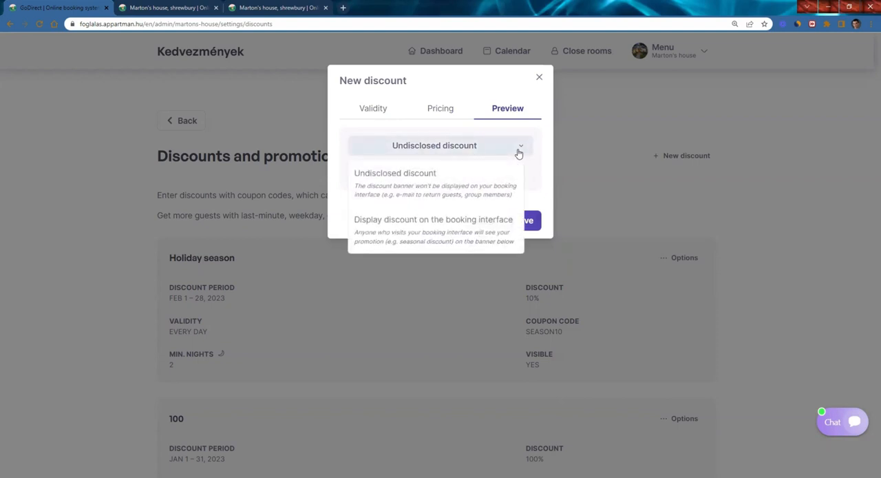
left_click(433, 224)
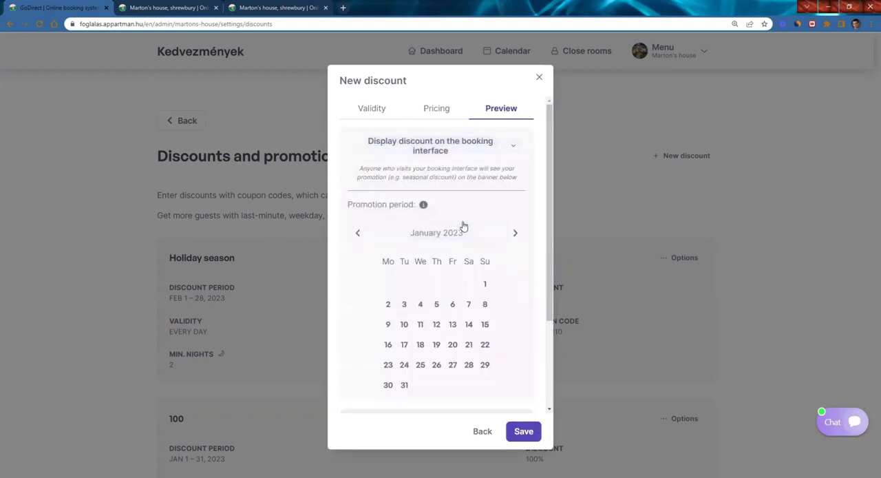
left_click(515, 233)
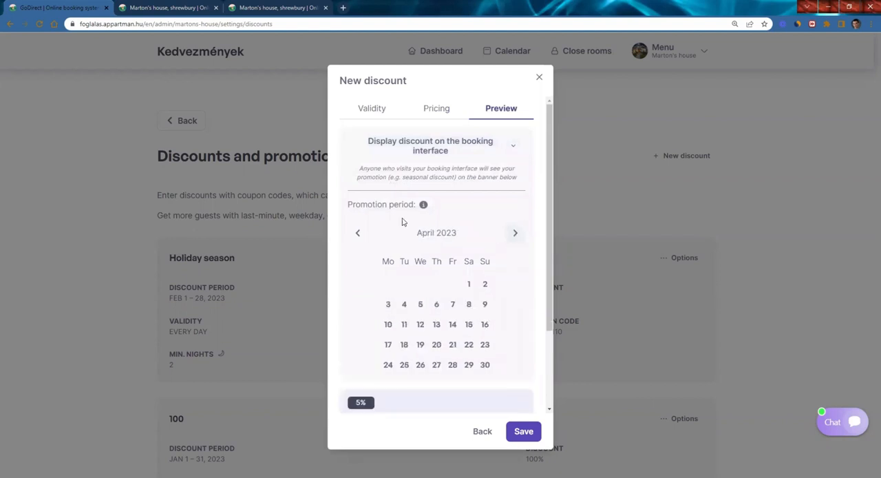
left_click(358, 233)
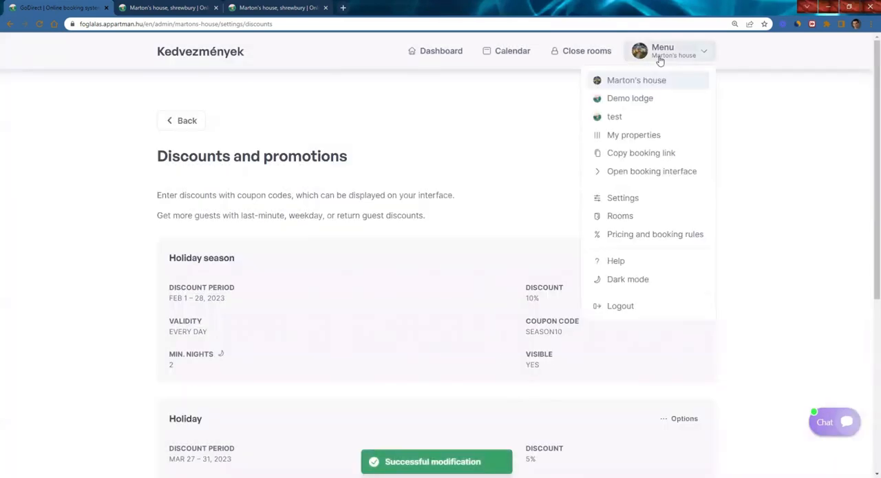
Step: Save the property information from Settings and return to the settings list
left_click(623, 198)
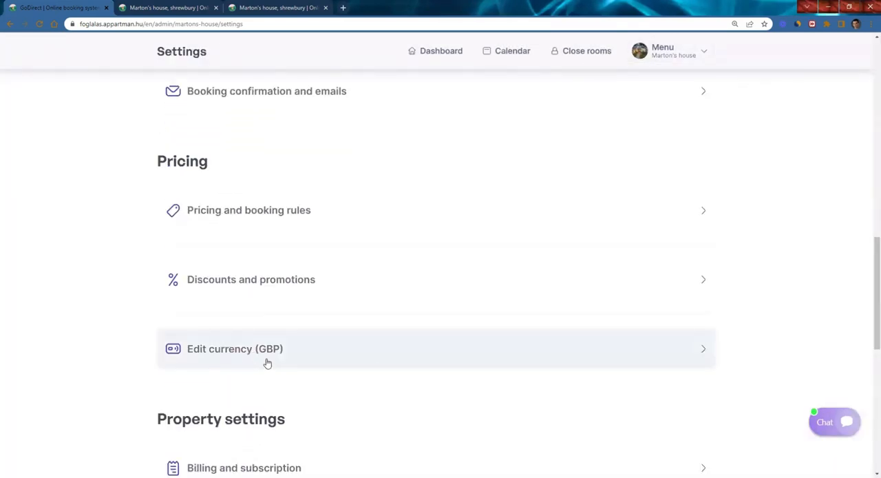
left_click(235, 349)
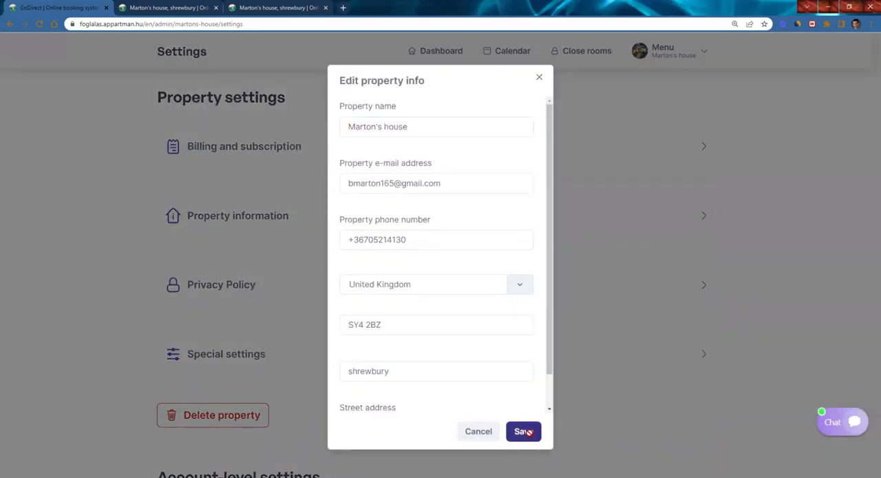
left_click(523, 431)
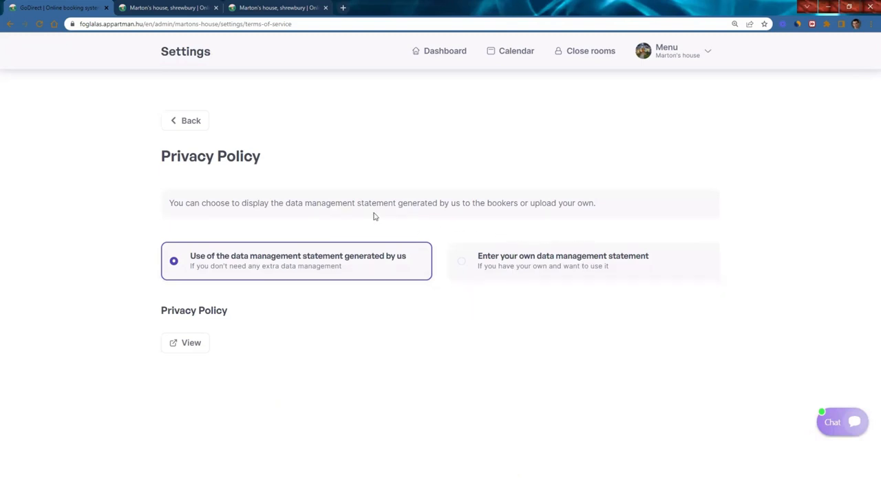
left_click(191, 120)
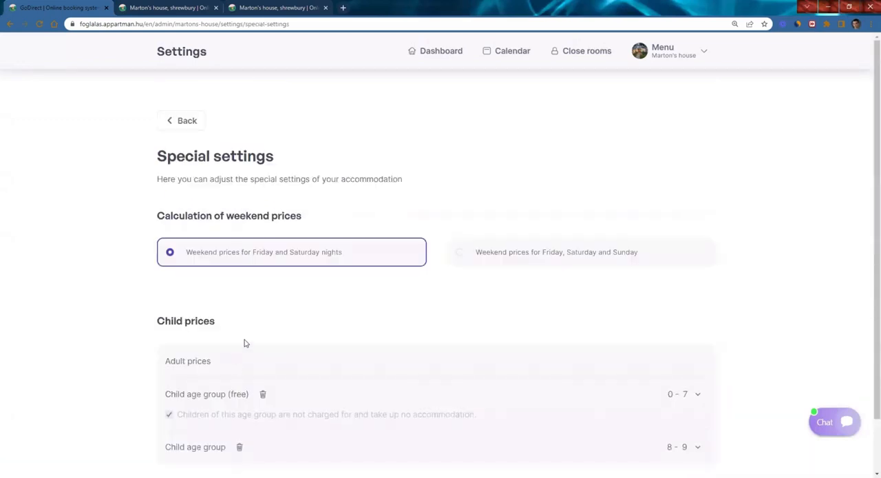
mouse_move(260, 274)
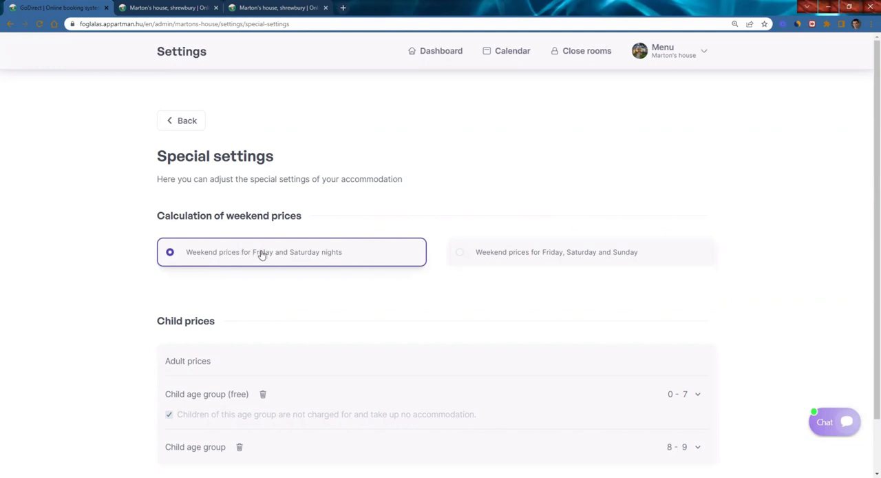
mouse_move(291, 262)
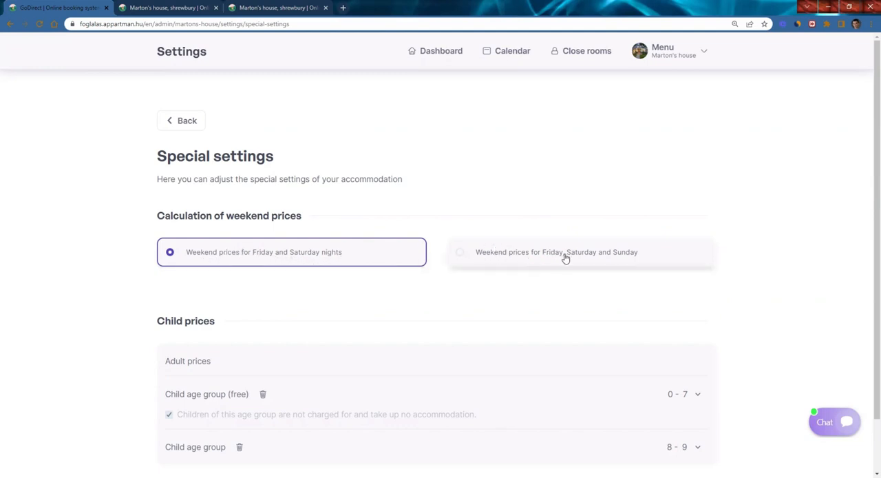
Step: Count Friday, Saturday and Sunday nights as weekend prices and confirm the setting
left_click(460, 252)
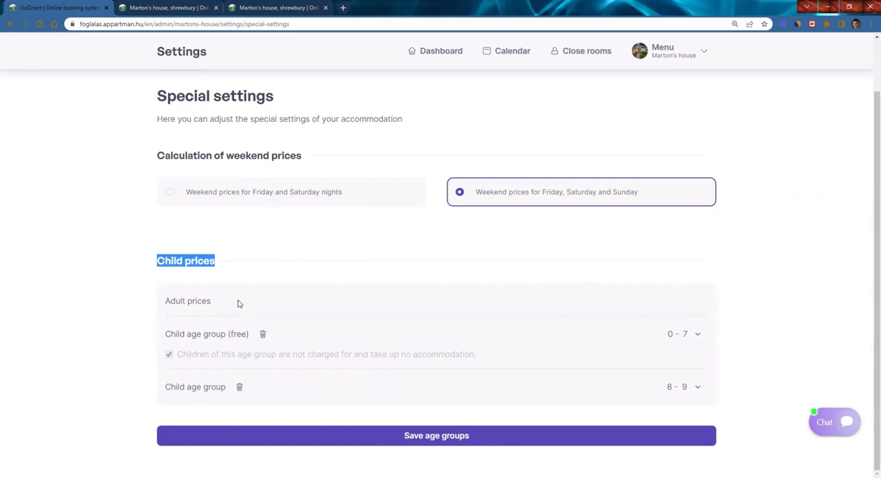
mouse_move(187, 331)
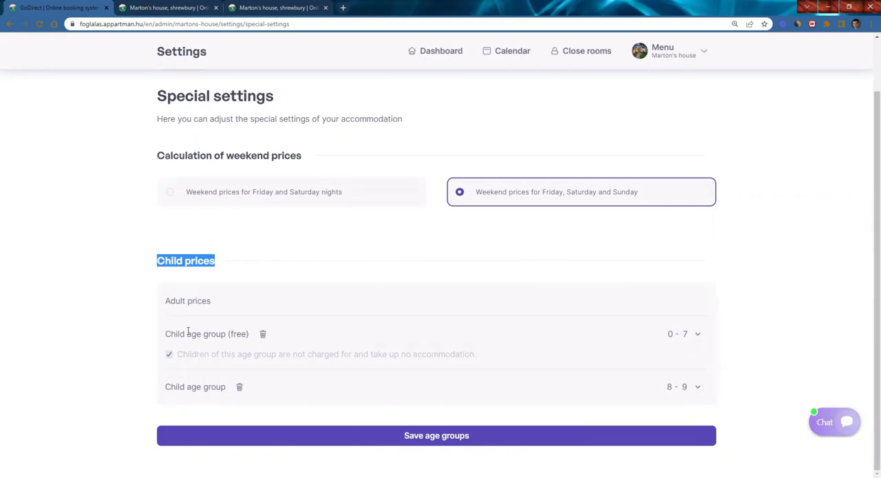
left_click(437, 435)
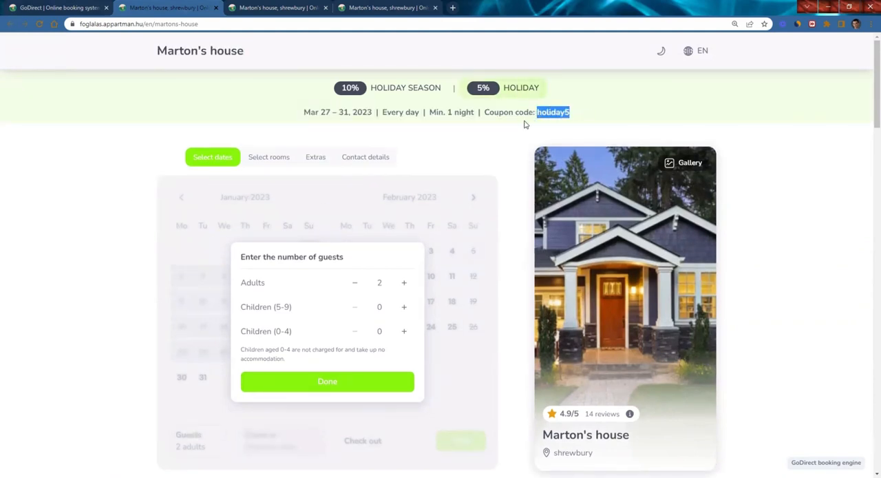
Step: Scroll the public booking page past the discount banners, main information, house rules and rooms
scroll("down", 3)
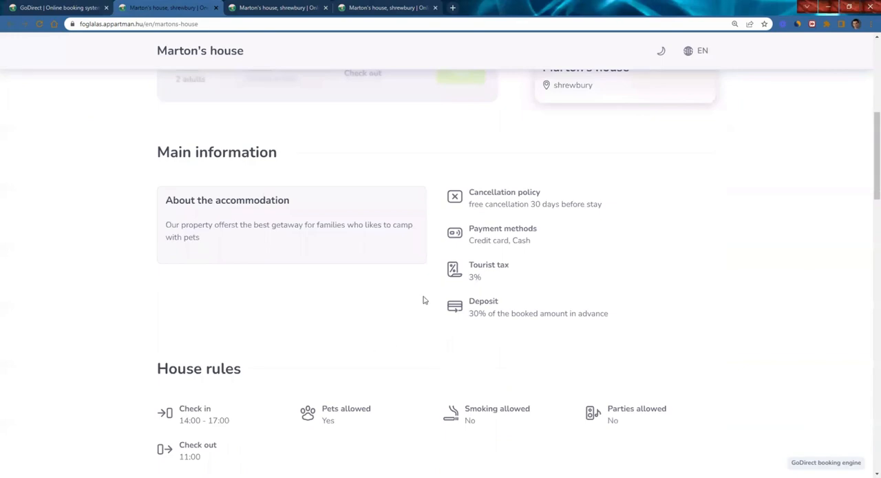
scroll("down", 3)
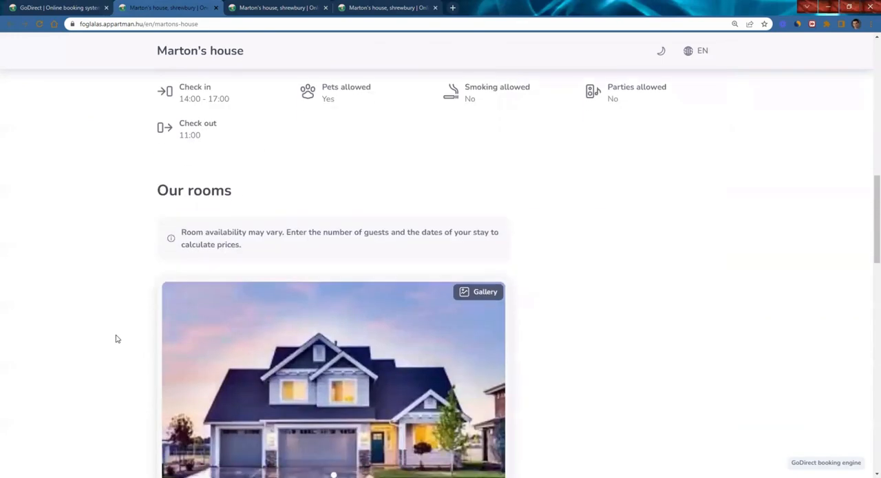
scroll("down", 3)
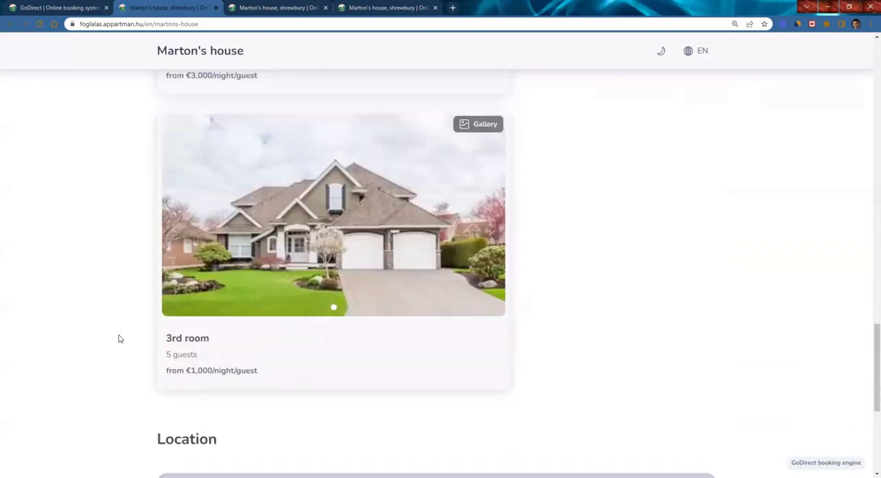